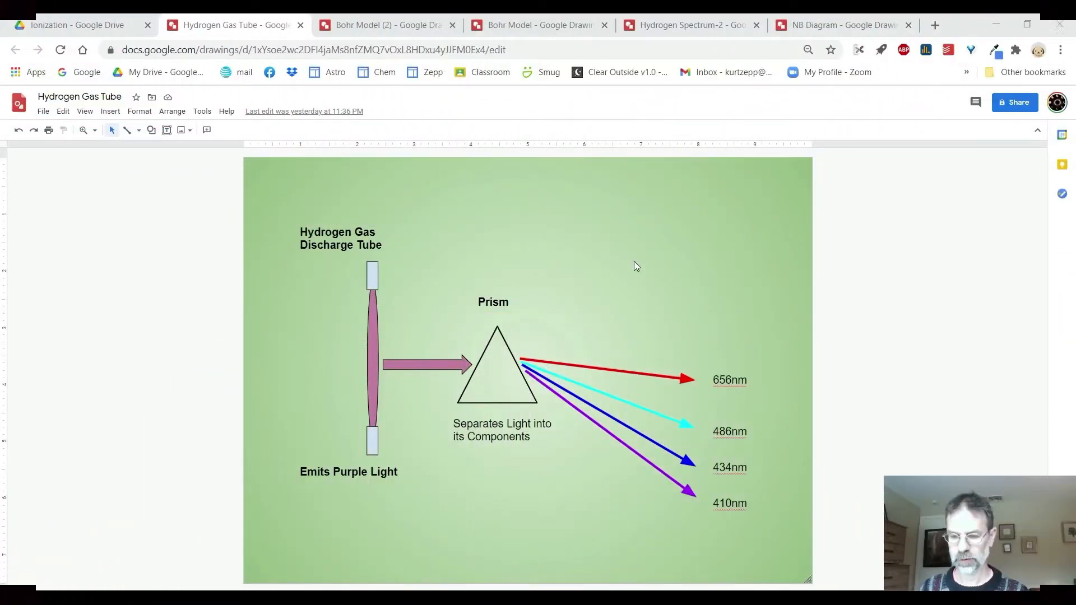
{"action": "mouse_move", "coordinate": [569, 342]}
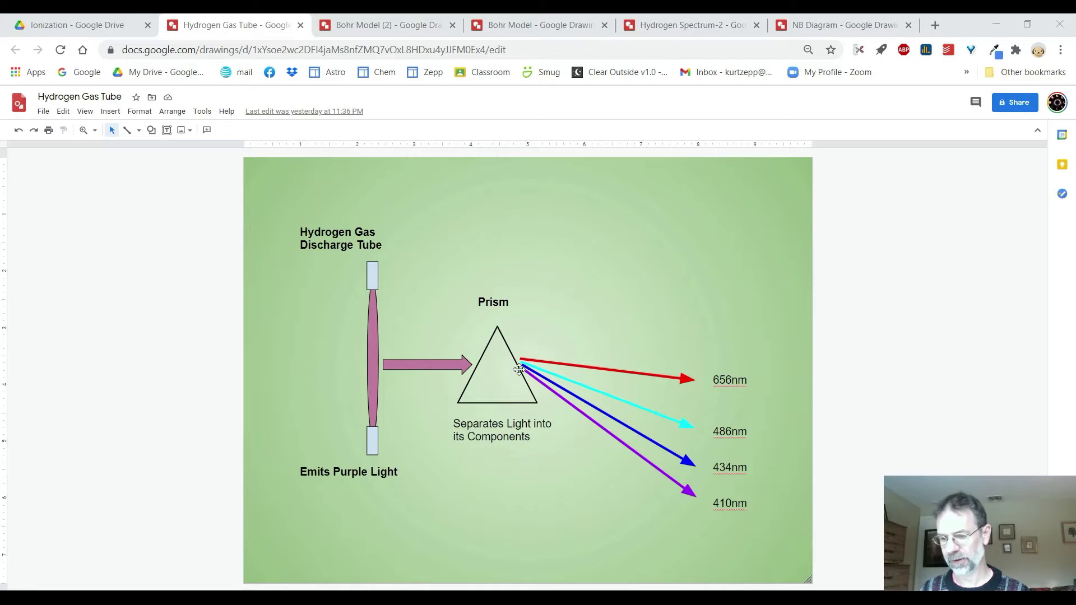
{"action": "mouse_move", "coordinate": [696, 387]}
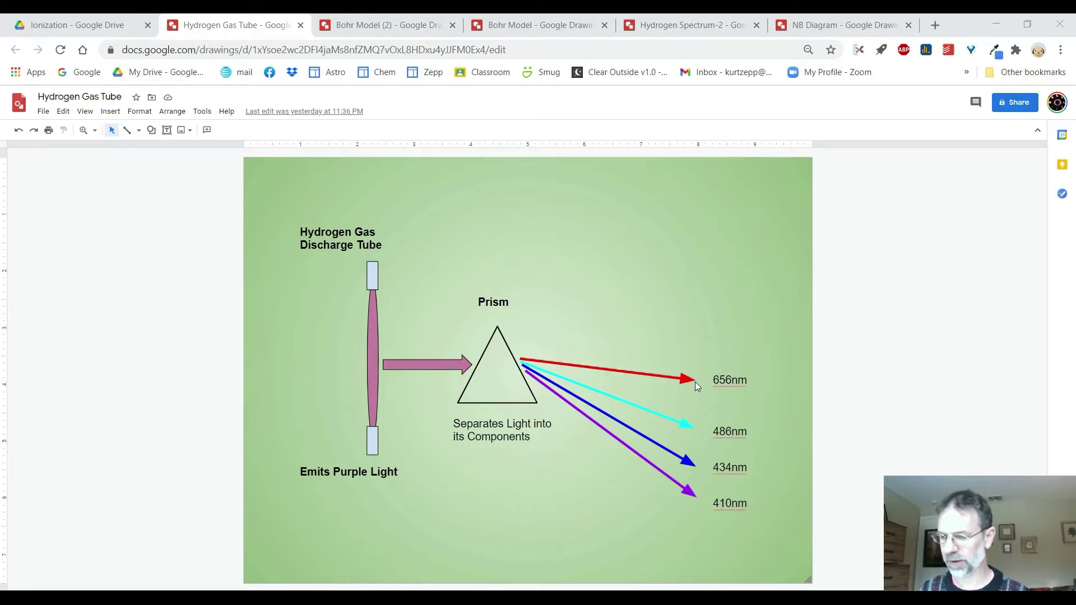
{"action": "mouse_move", "coordinate": [583, 380]}
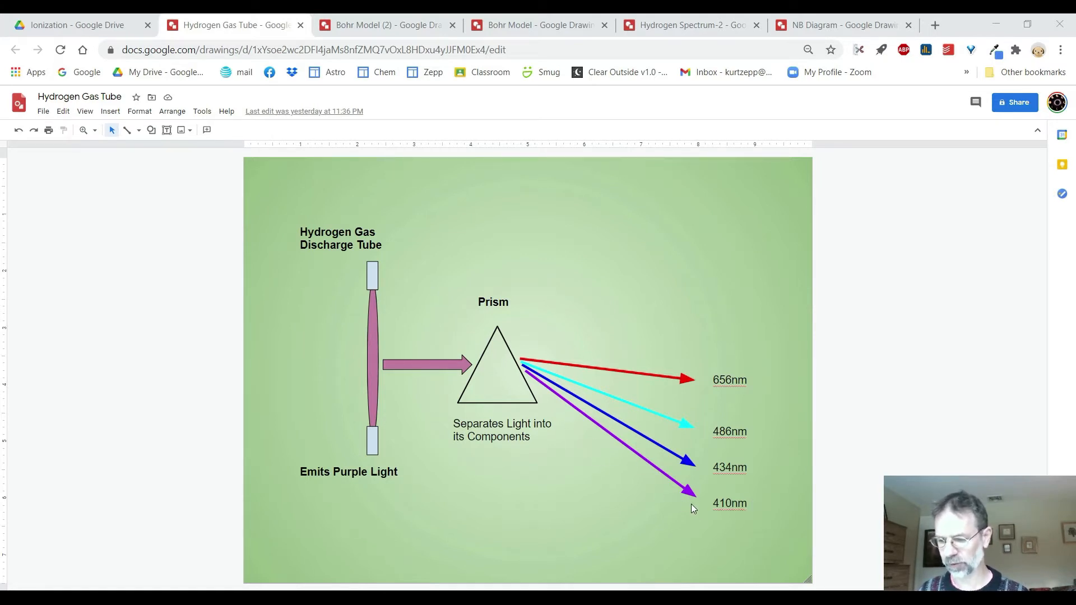
{"action": "mouse_move", "coordinate": [514, 227]}
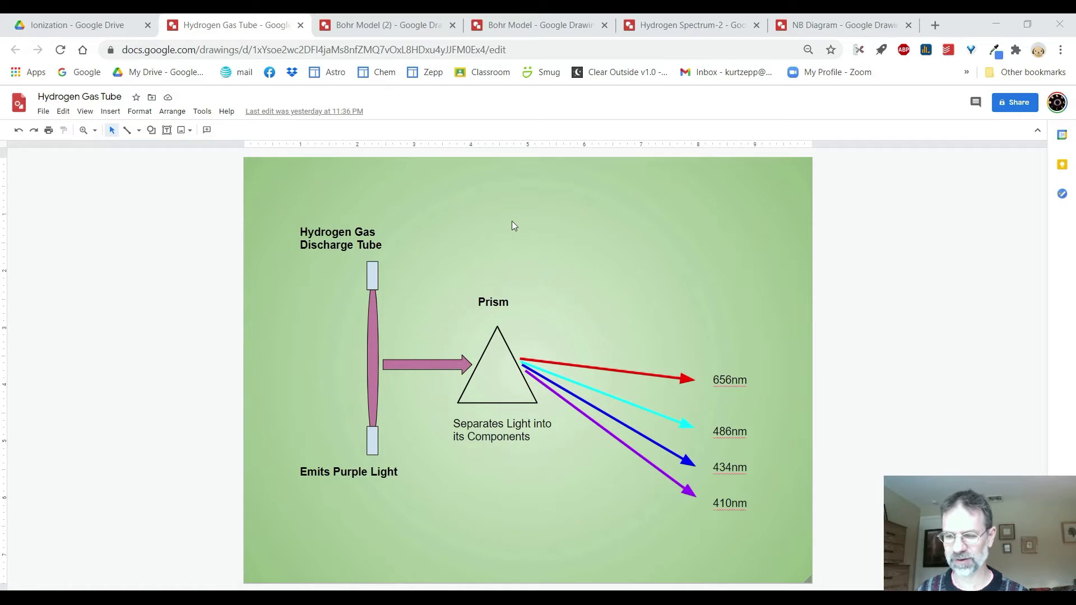
{"action": "mouse_move", "coordinate": [452, 111]}
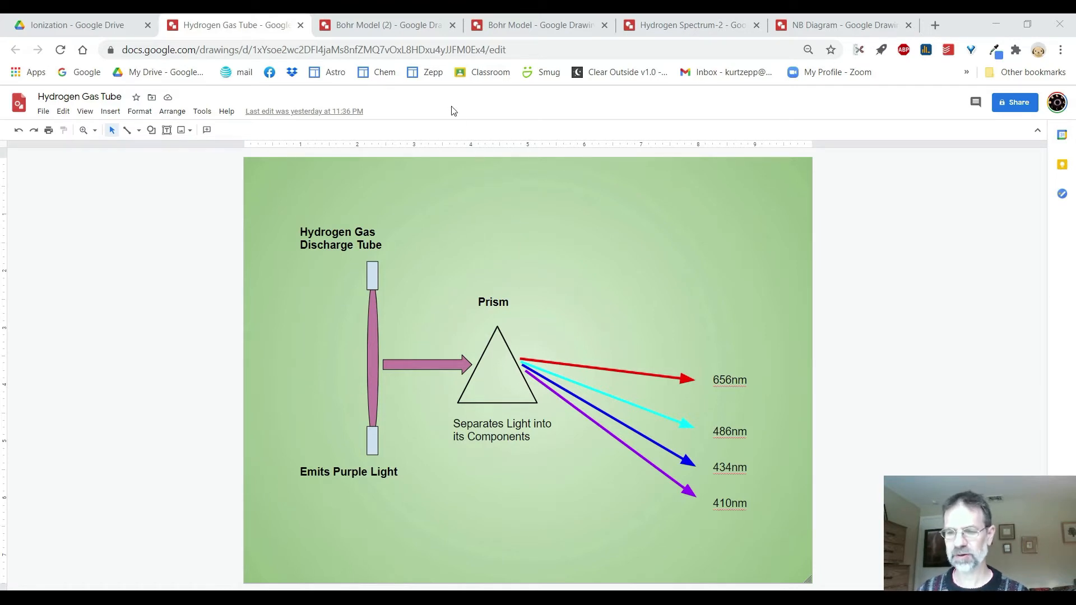
Step: Switch to the Bohr Model (2) drawing with the 1.89 eV photon energy calculation
{"action": "left_click", "coordinate": [387, 25]}
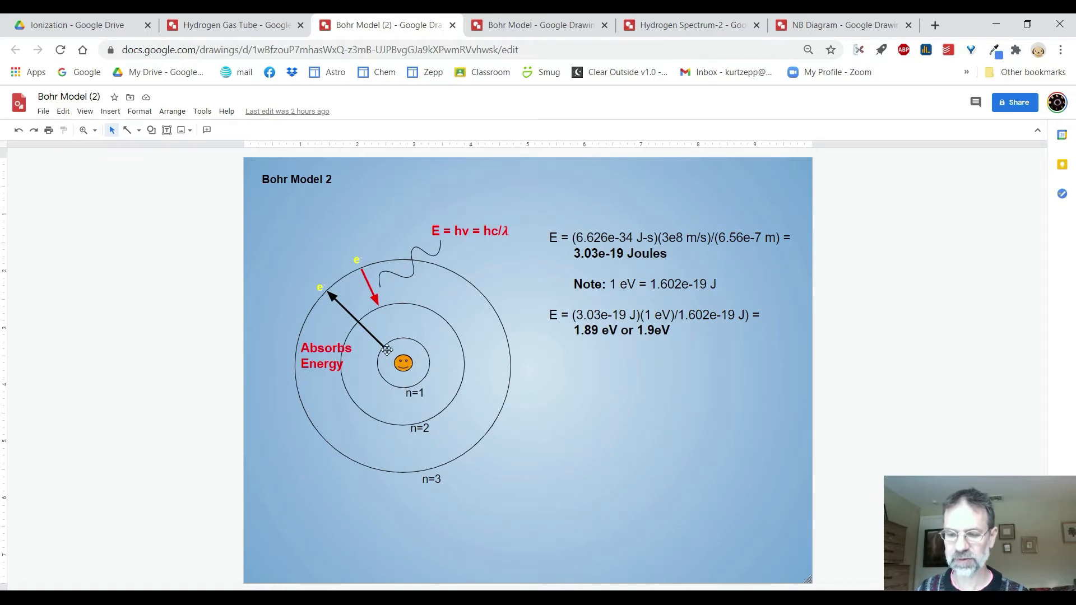
{"action": "mouse_move", "coordinate": [394, 356]}
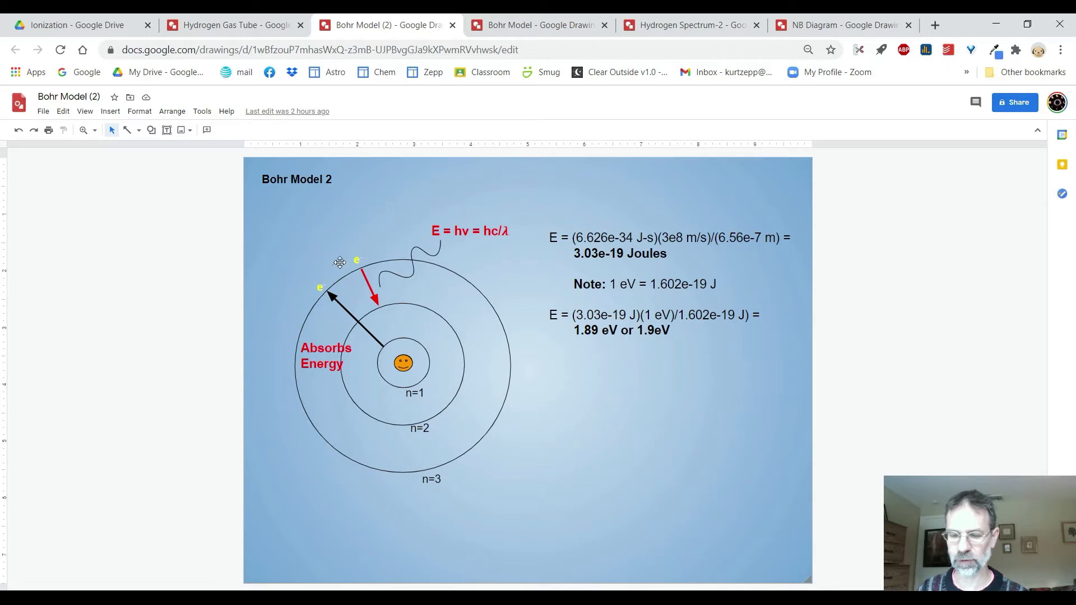
{"action": "mouse_move", "coordinate": [400, 375]}
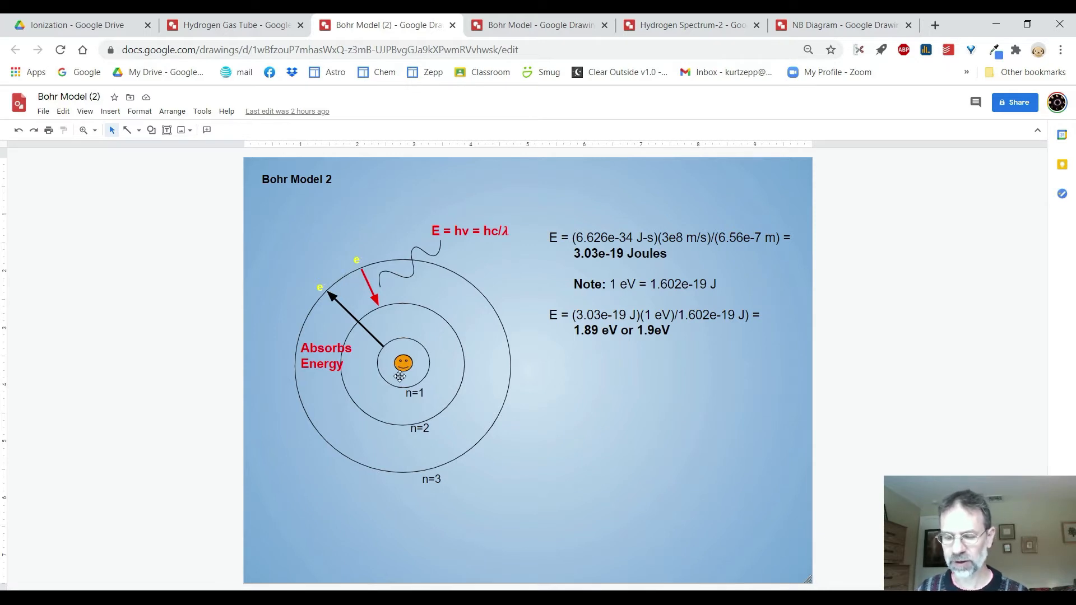
{"action": "mouse_move", "coordinate": [390, 343]}
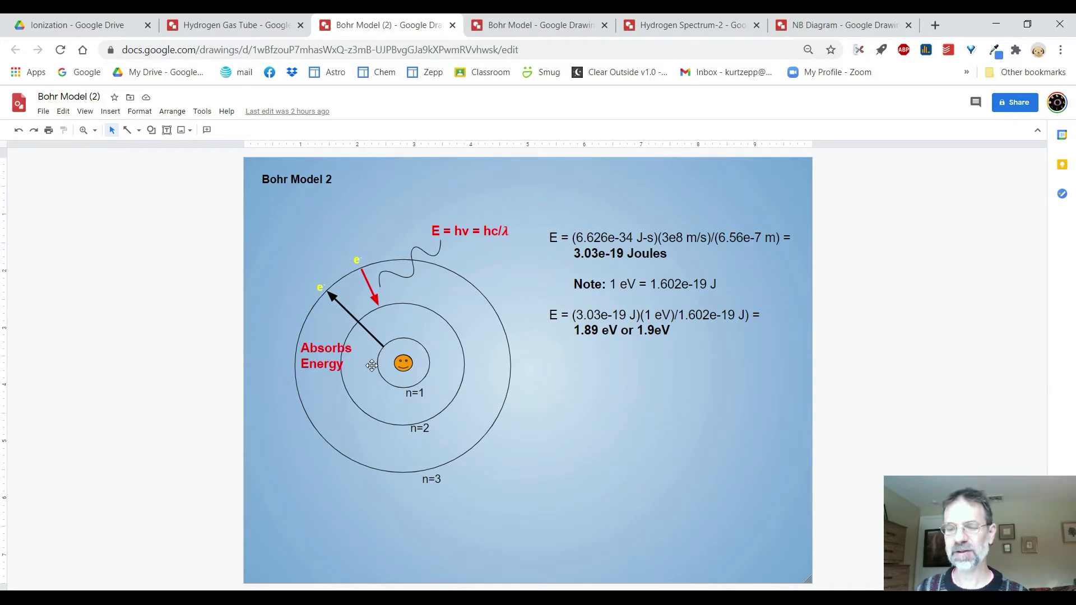
{"action": "mouse_move", "coordinate": [369, 349]}
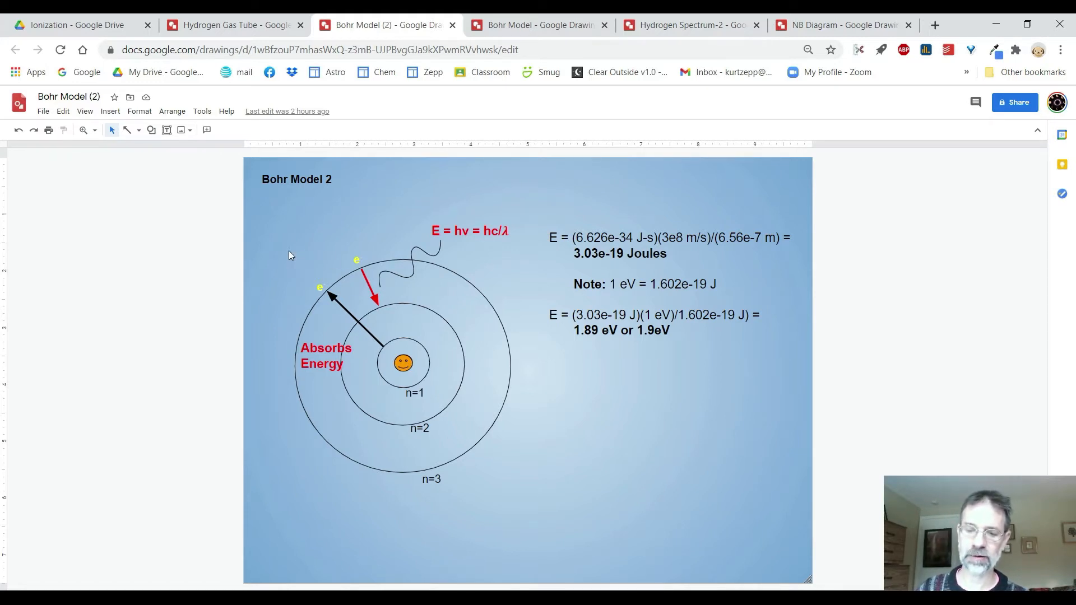
{"action": "mouse_move", "coordinate": [288, 253]}
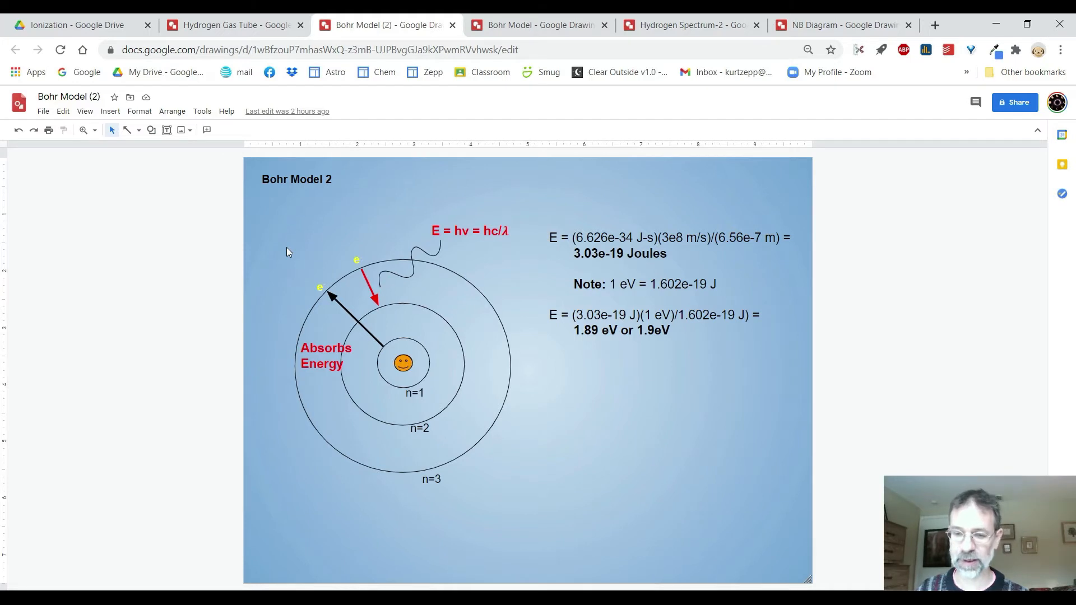
{"action": "mouse_move", "coordinate": [327, 231]}
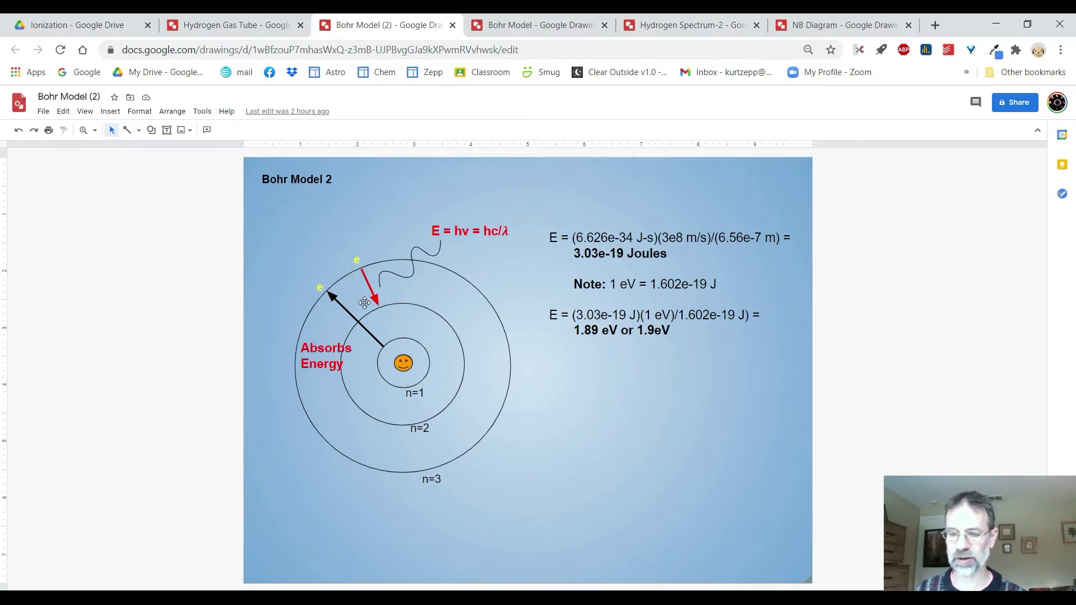
{"action": "mouse_move", "coordinate": [357, 267]}
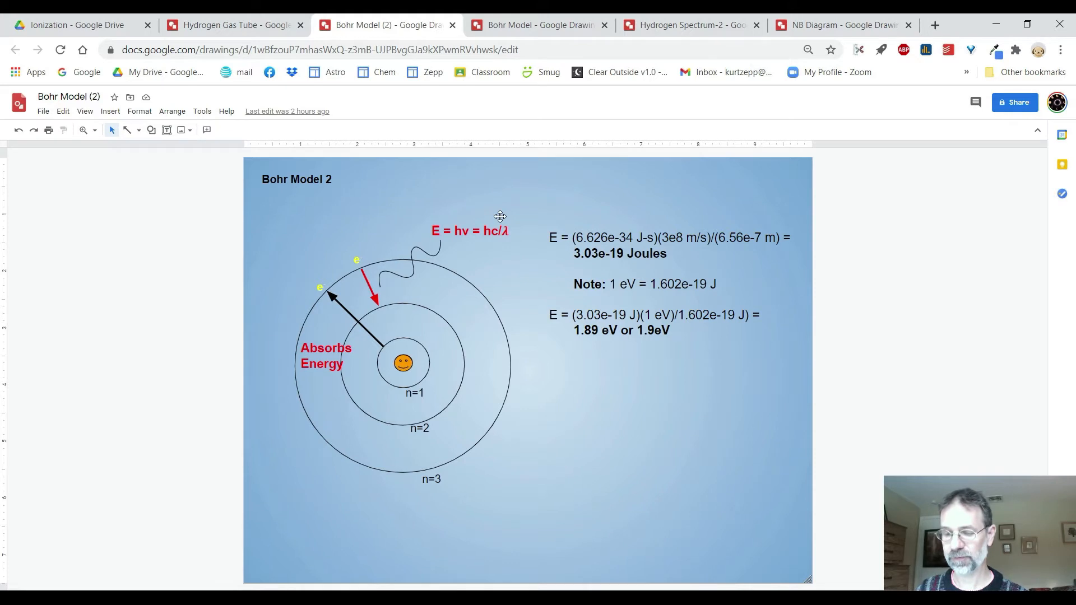
{"action": "mouse_move", "coordinate": [508, 224]}
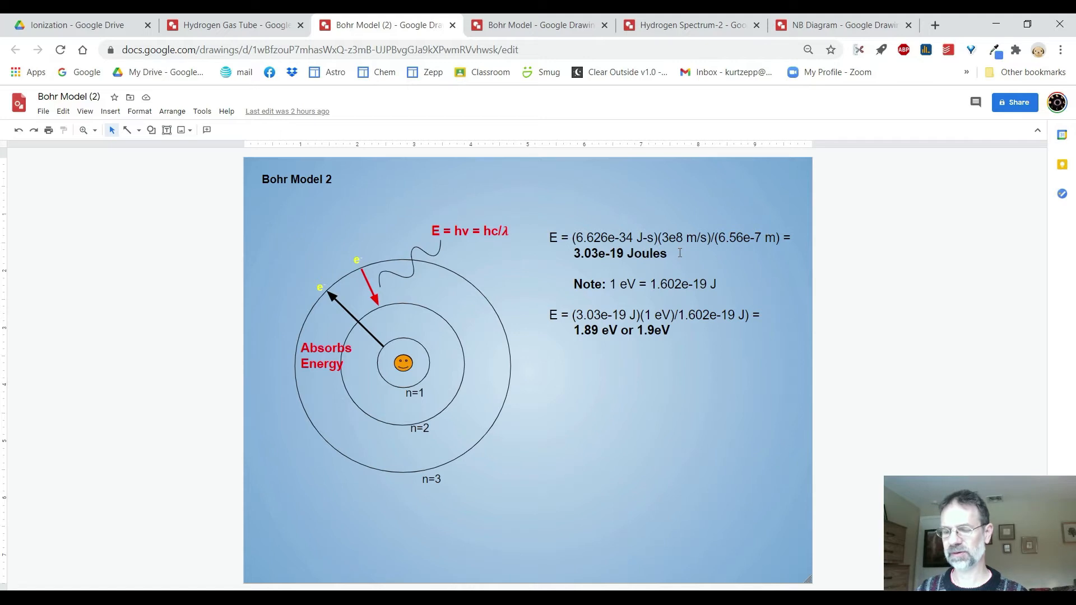
{"action": "mouse_move", "coordinate": [730, 254]}
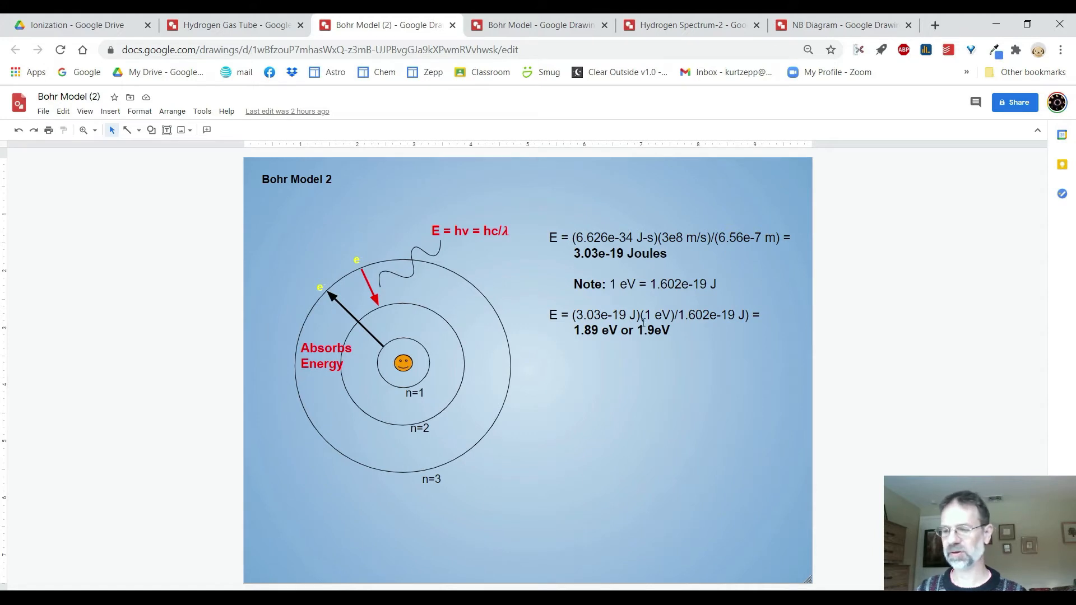
{"action": "mouse_move", "coordinate": [620, 289]}
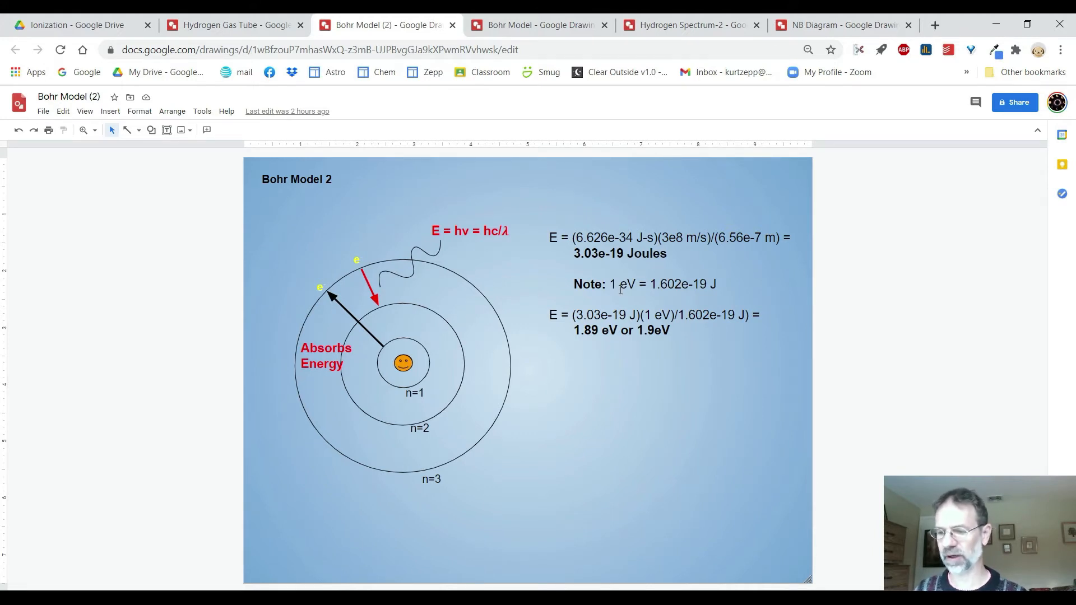
Step: Switch to the Bohr Model drawing with seven orbits and Lyman, Balmer, Paschen transitions
{"action": "left_click", "coordinate": [620, 283]}
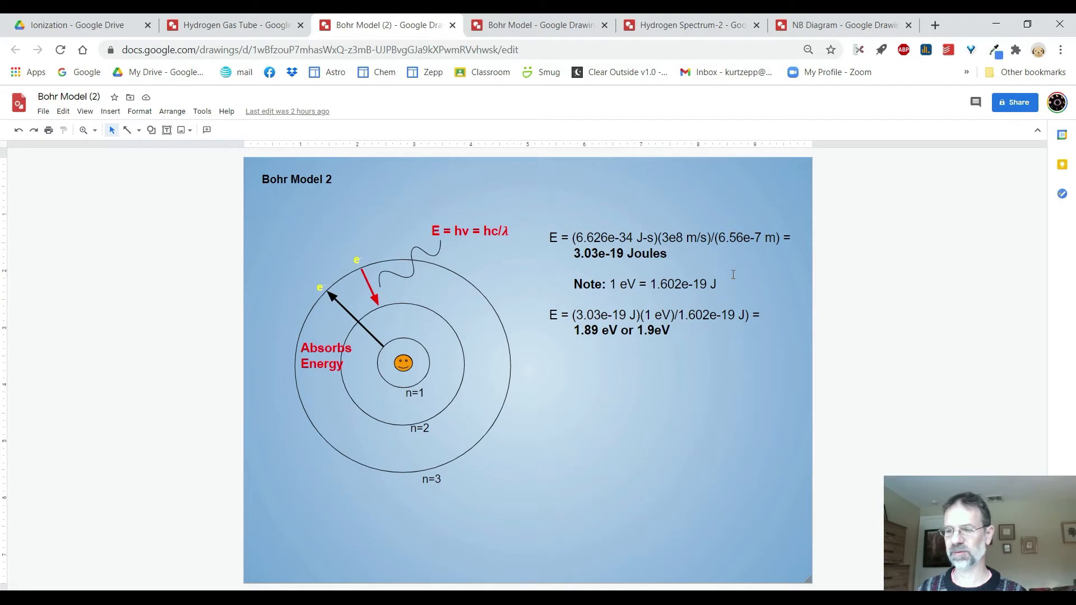
{"action": "mouse_move", "coordinate": [722, 282]}
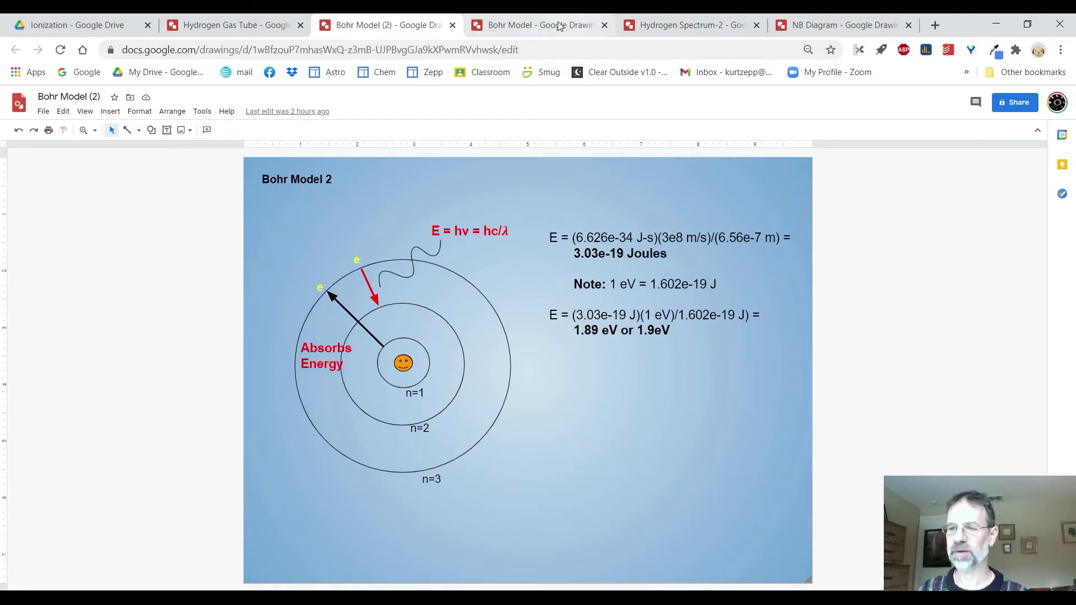
{"action": "left_click", "coordinate": [539, 24]}
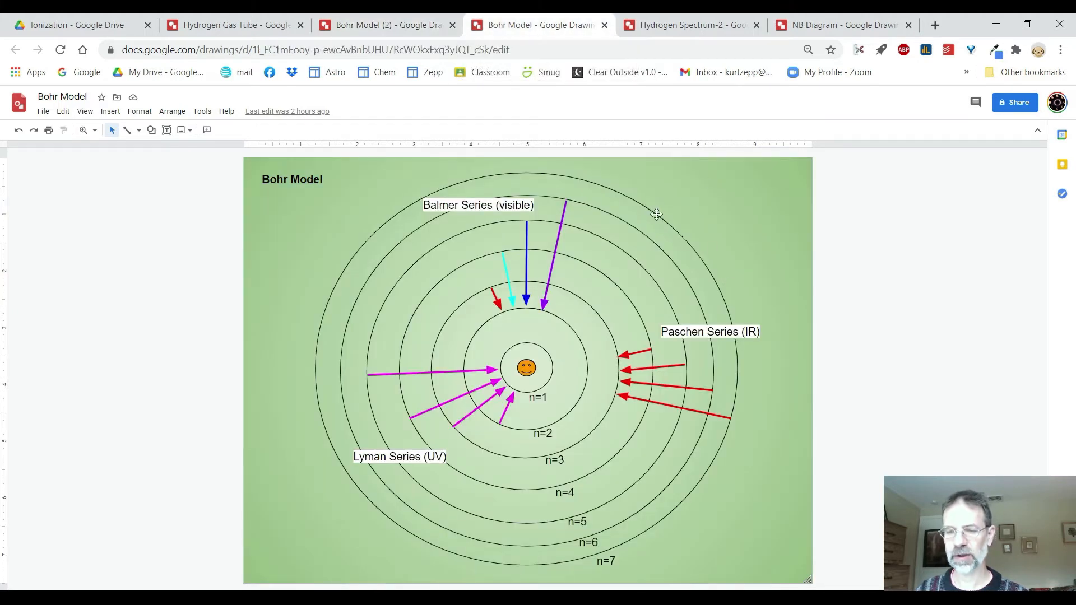
{"action": "mouse_move", "coordinate": [540, 384]}
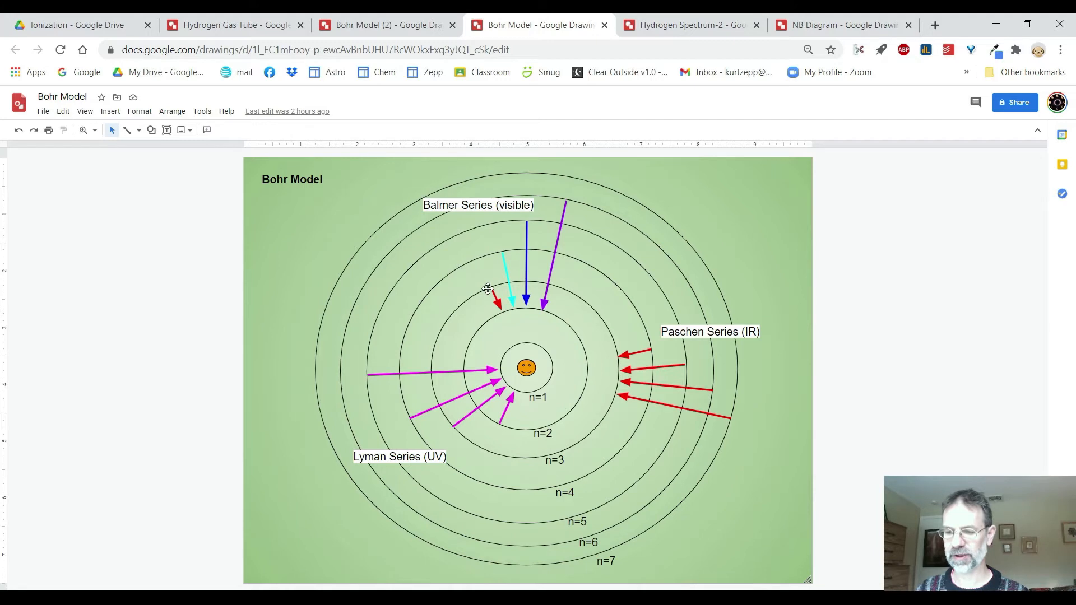
{"action": "mouse_move", "coordinate": [488, 284]}
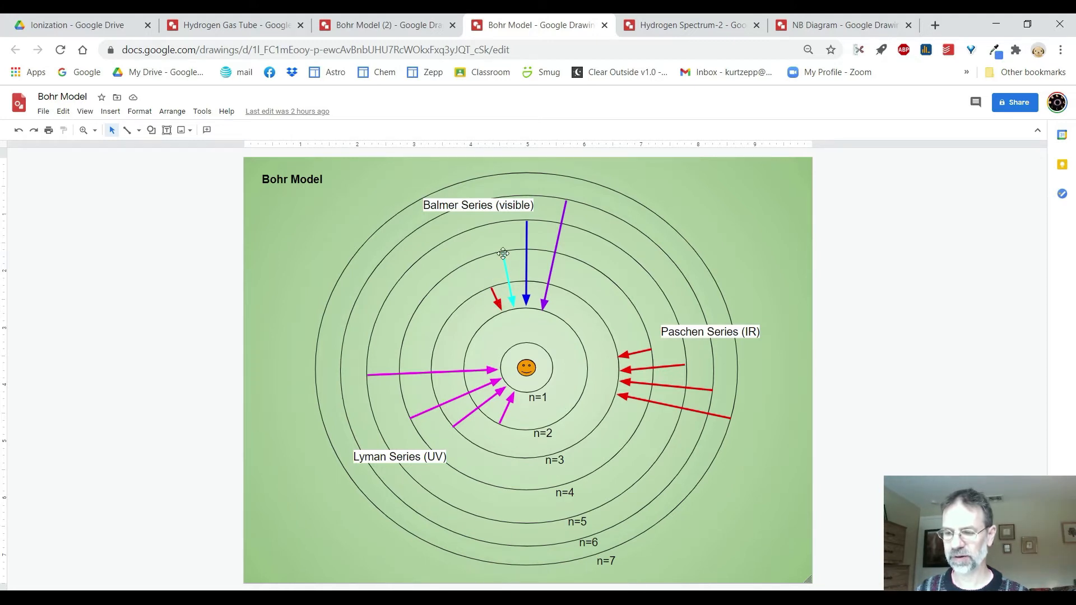
{"action": "mouse_move", "coordinate": [504, 258]}
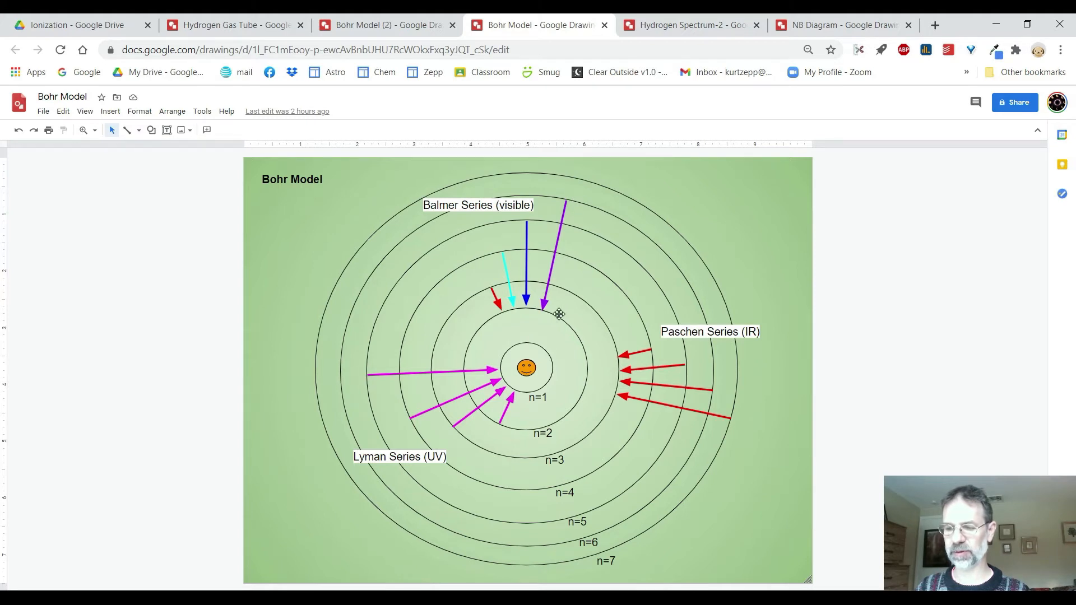
{"action": "mouse_move", "coordinate": [447, 273]}
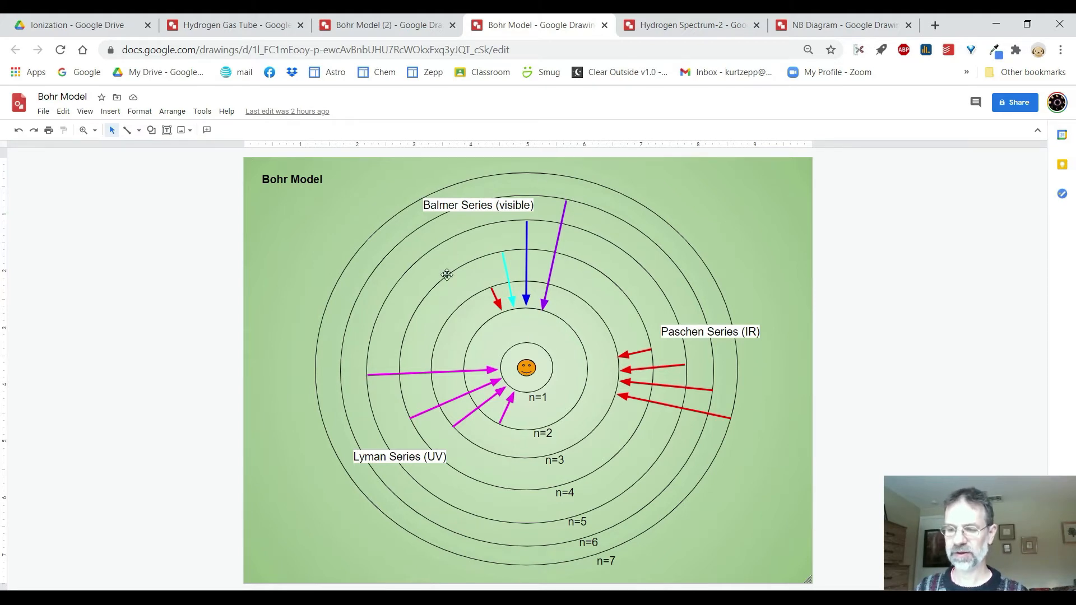
{"action": "mouse_move", "coordinate": [594, 197]}
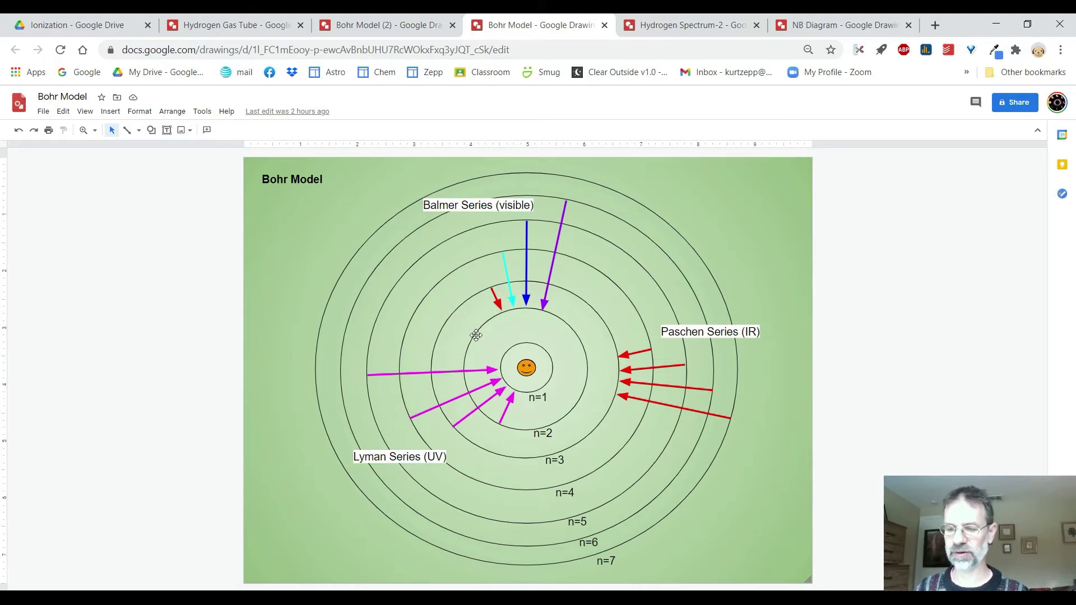
{"action": "mouse_move", "coordinate": [459, 328]}
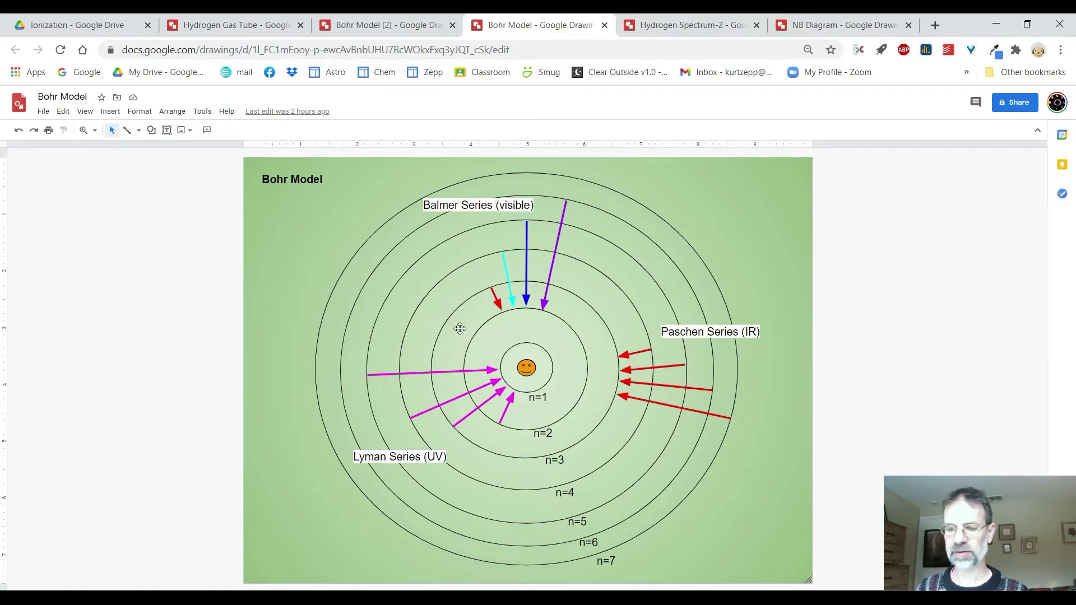
{"action": "mouse_move", "coordinate": [363, 363]}
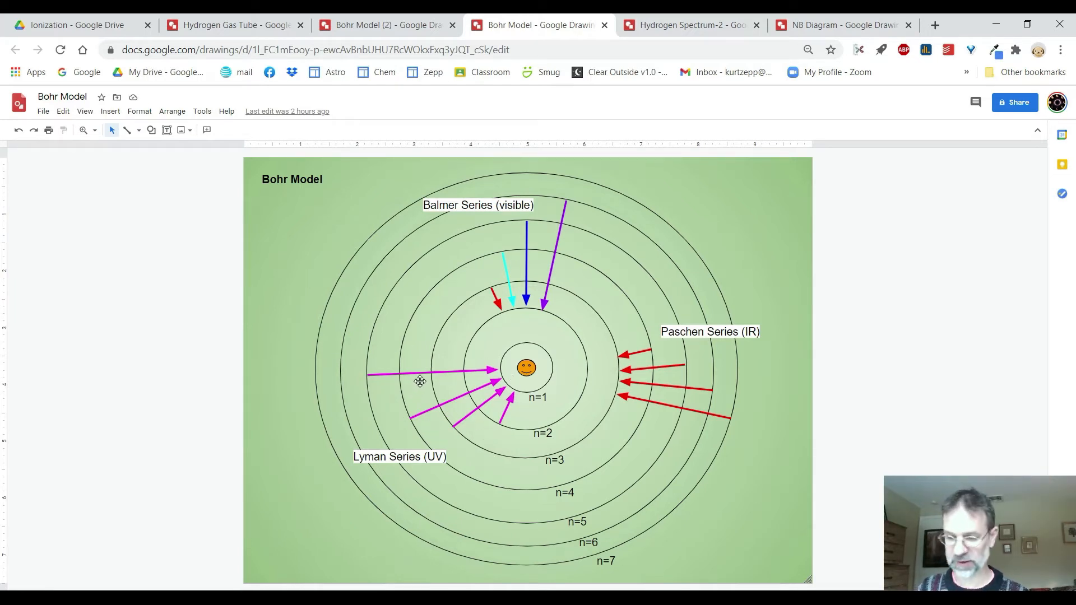
{"action": "mouse_move", "coordinate": [479, 423]}
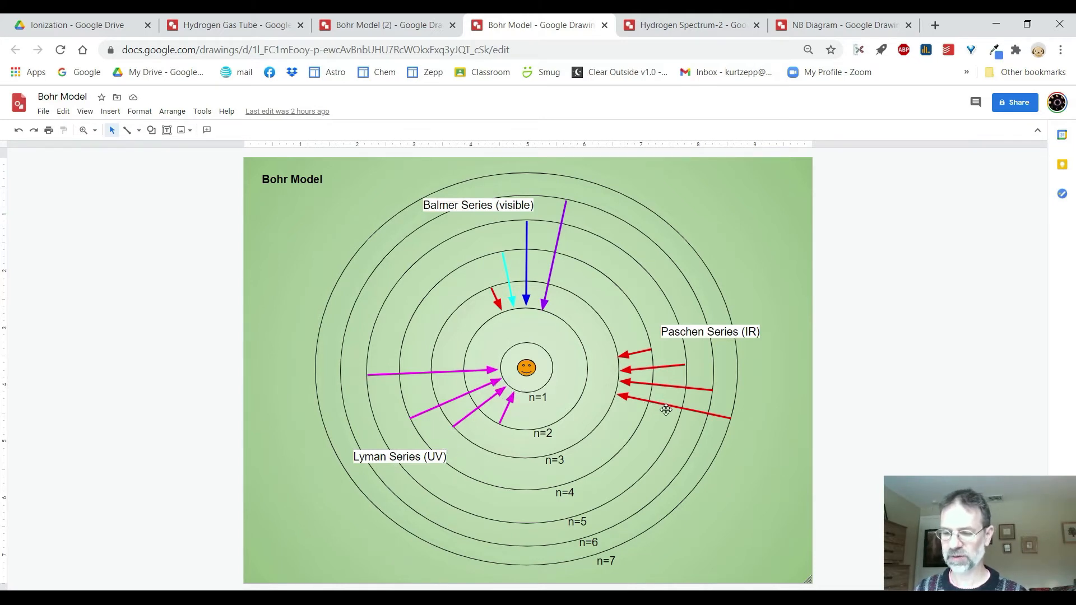
{"action": "mouse_move", "coordinate": [647, 426]}
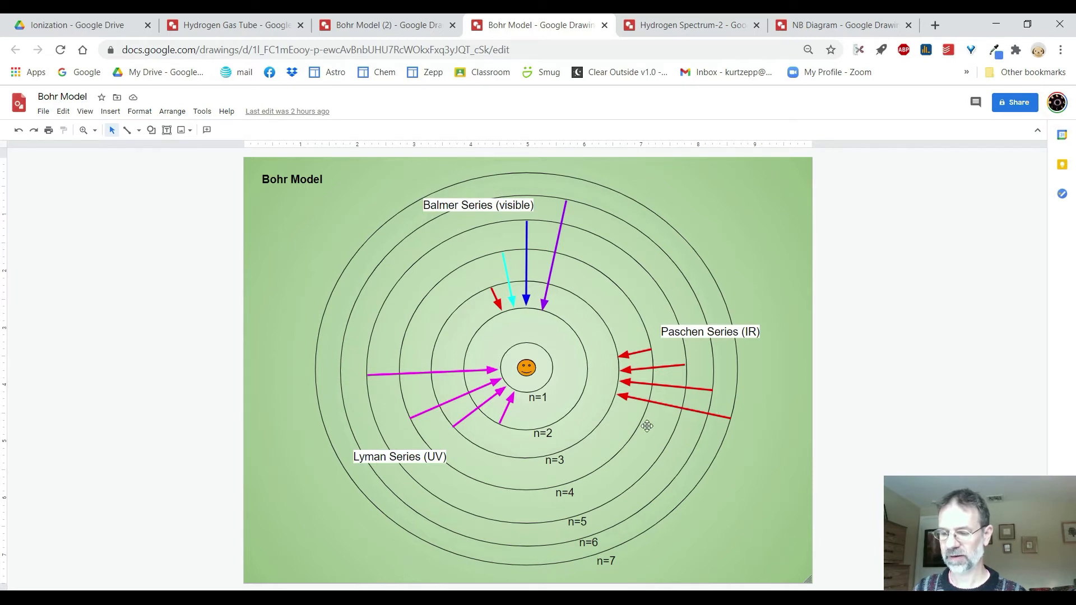
{"action": "mouse_move", "coordinate": [630, 362]}
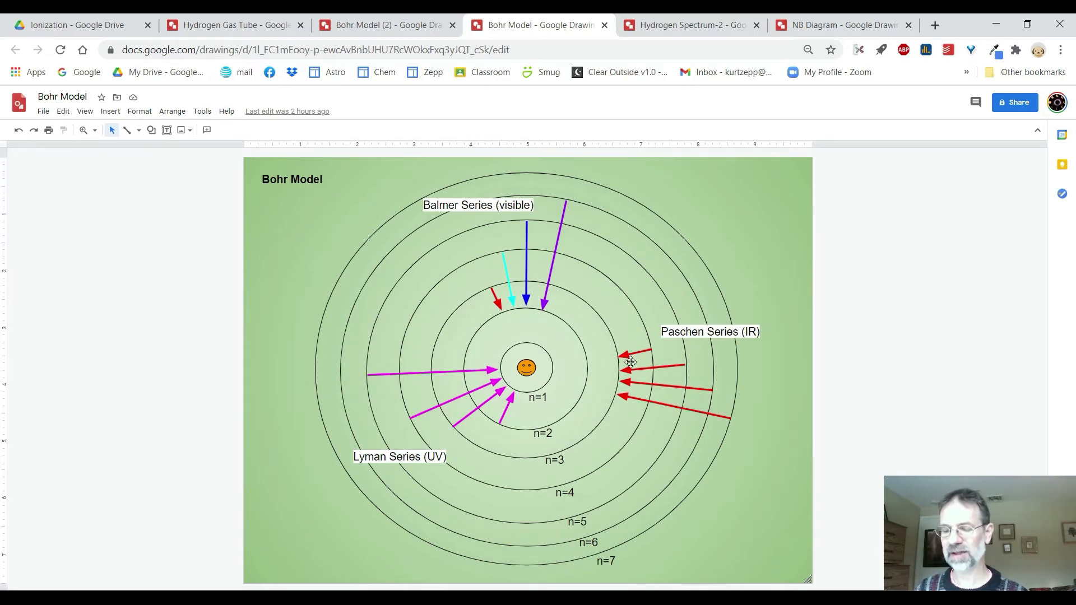
{"action": "mouse_move", "coordinate": [649, 398]}
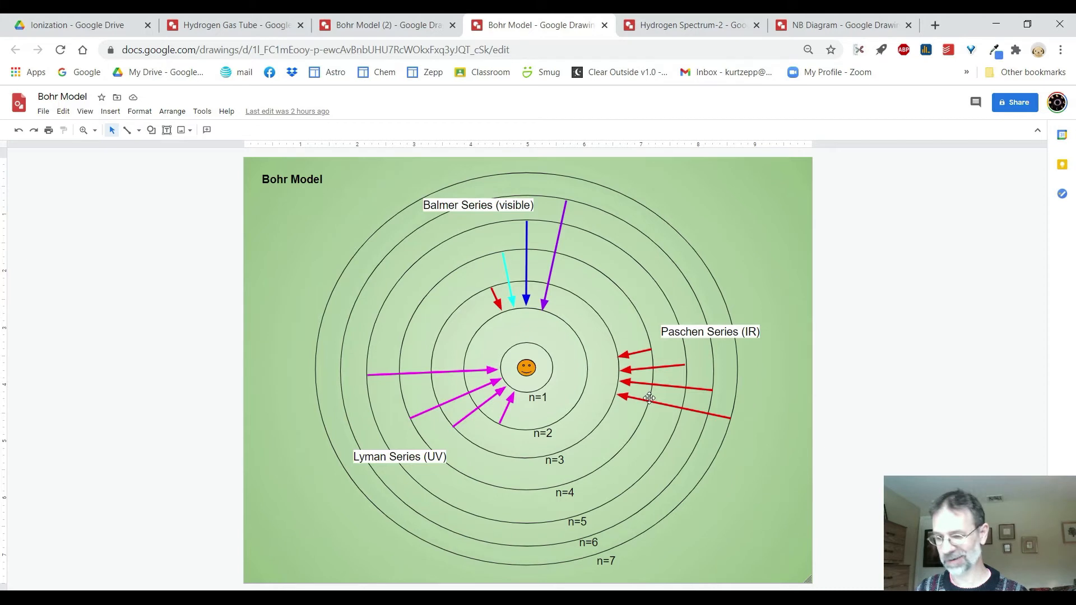
{"action": "mouse_move", "coordinate": [711, 358]}
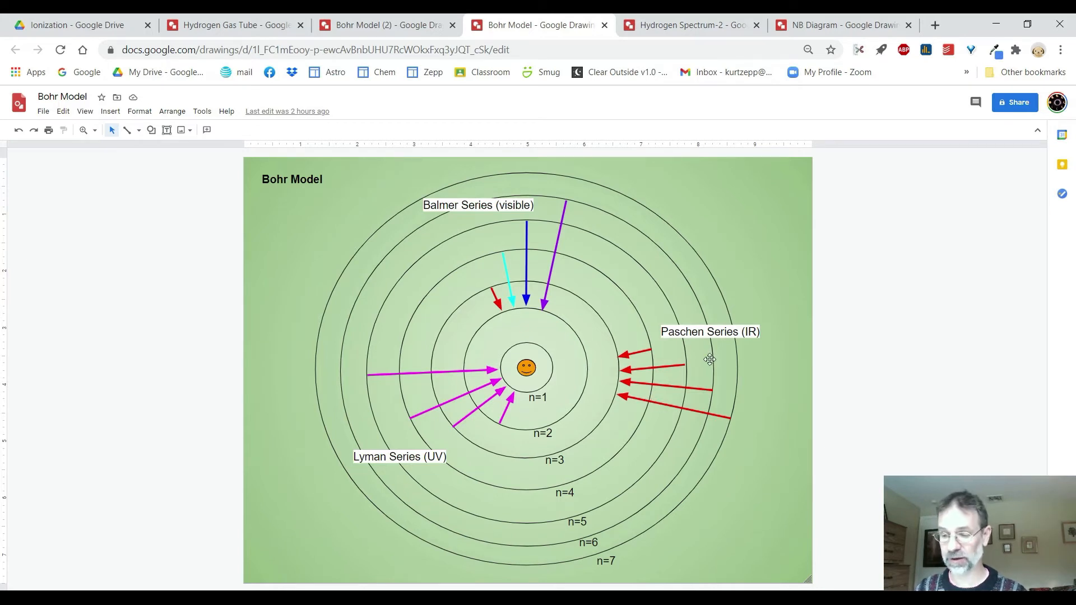
{"action": "mouse_move", "coordinate": [667, 336]}
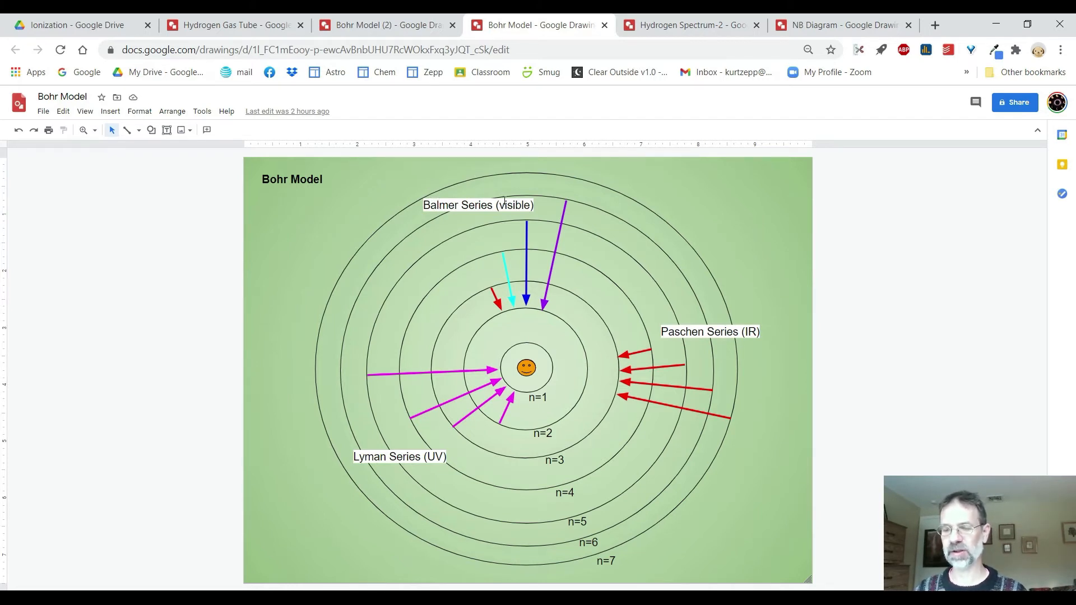
{"action": "mouse_move", "coordinate": [545, 199]}
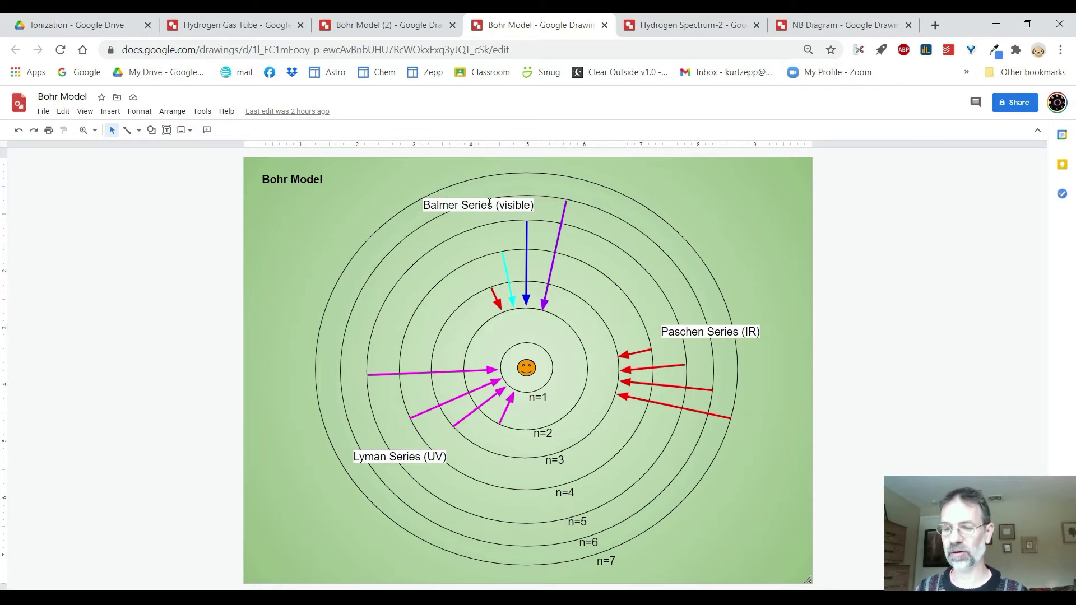
Step: Switch to the Hydrogen Spectrum-2 drawing labeling H-Beta N=4→2 and H-Alpha N=3→2
{"action": "left_click", "coordinate": [686, 24]}
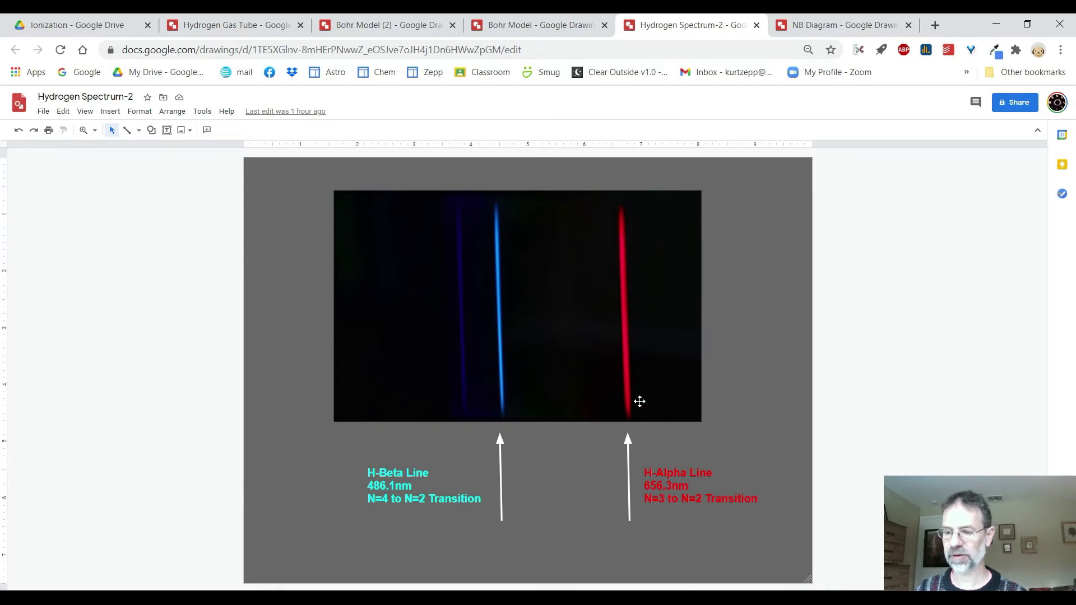
{"action": "mouse_move", "coordinate": [491, 508]}
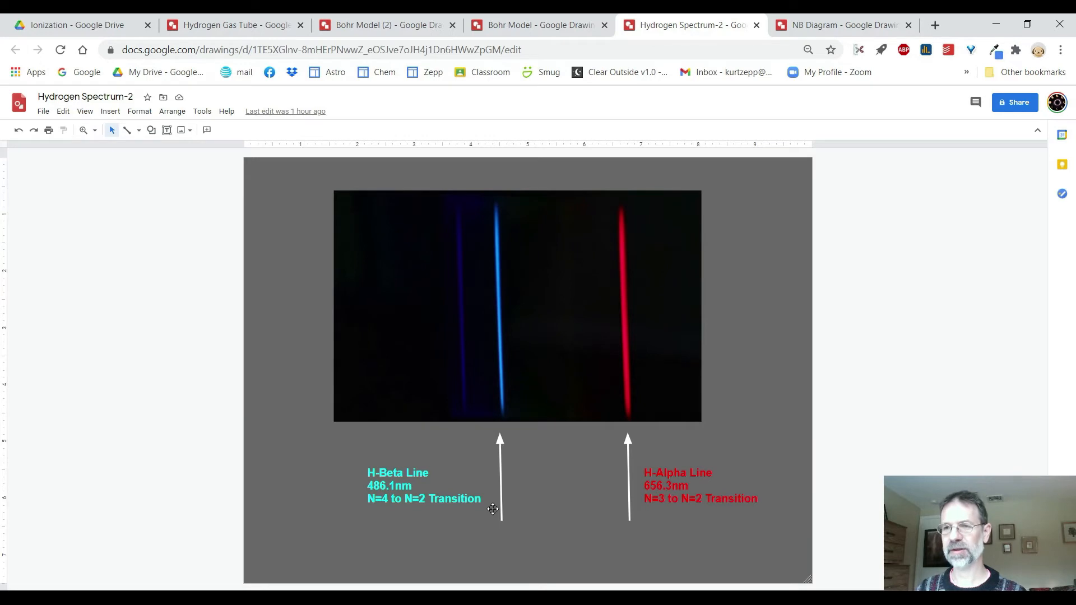
{"action": "mouse_move", "coordinate": [505, 479]}
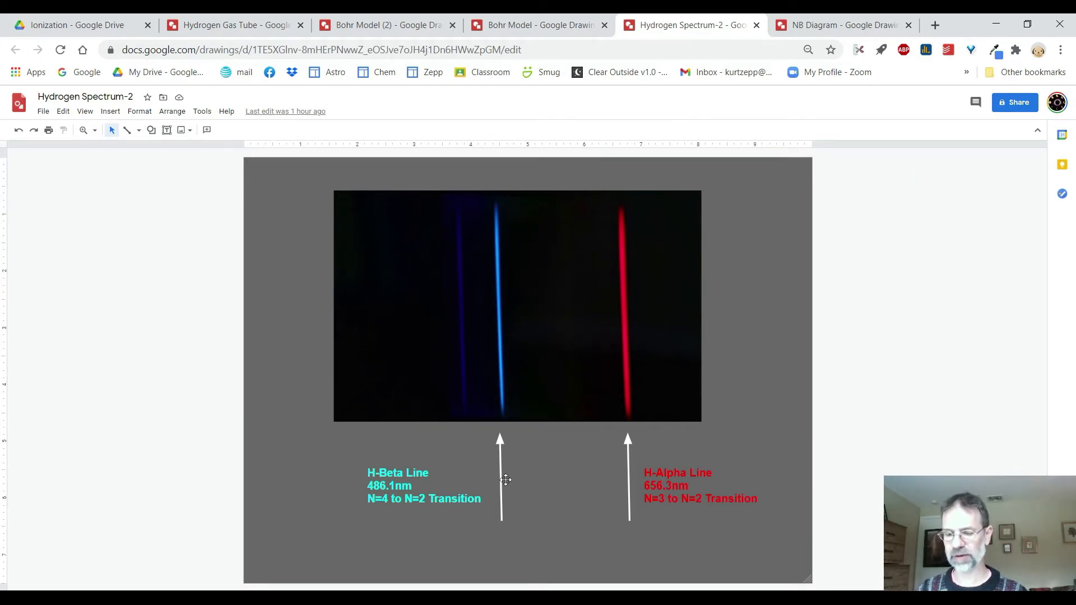
{"action": "mouse_move", "coordinate": [521, 408]}
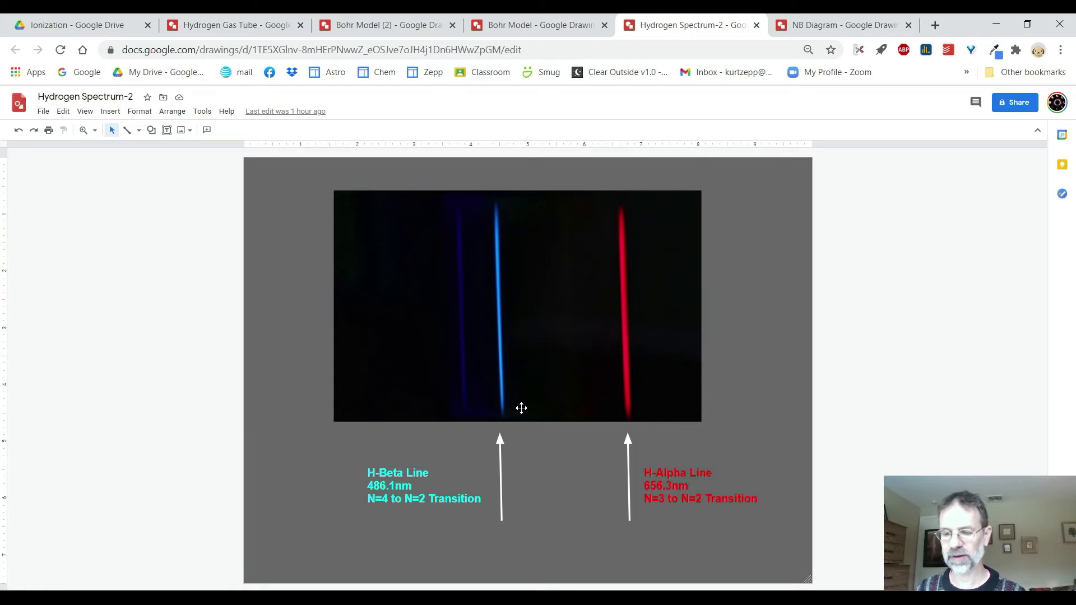
{"action": "mouse_move", "coordinate": [519, 411]}
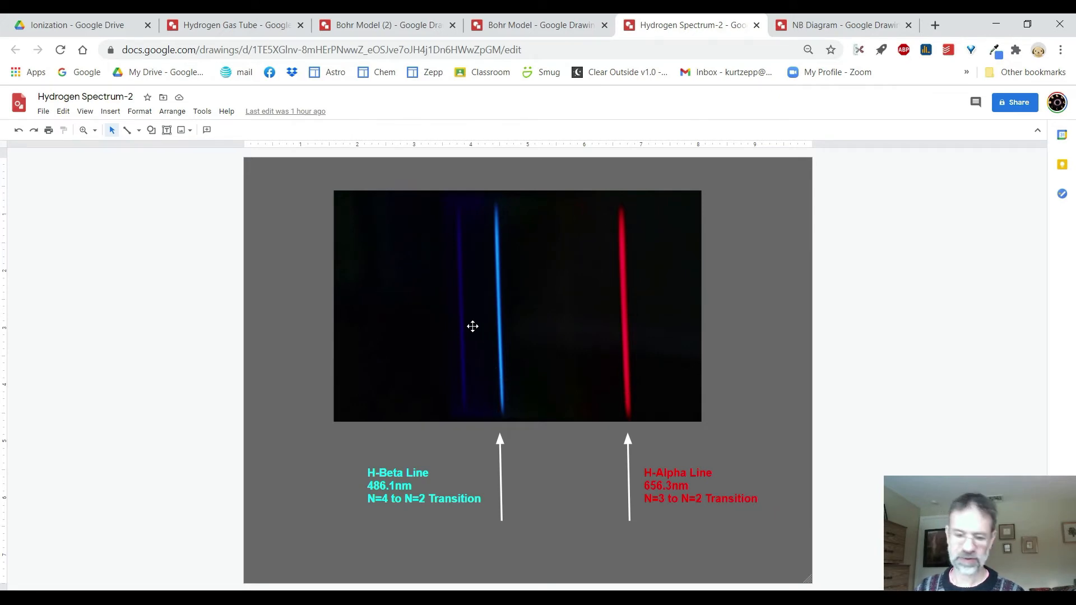
{"action": "mouse_move", "coordinate": [459, 362]}
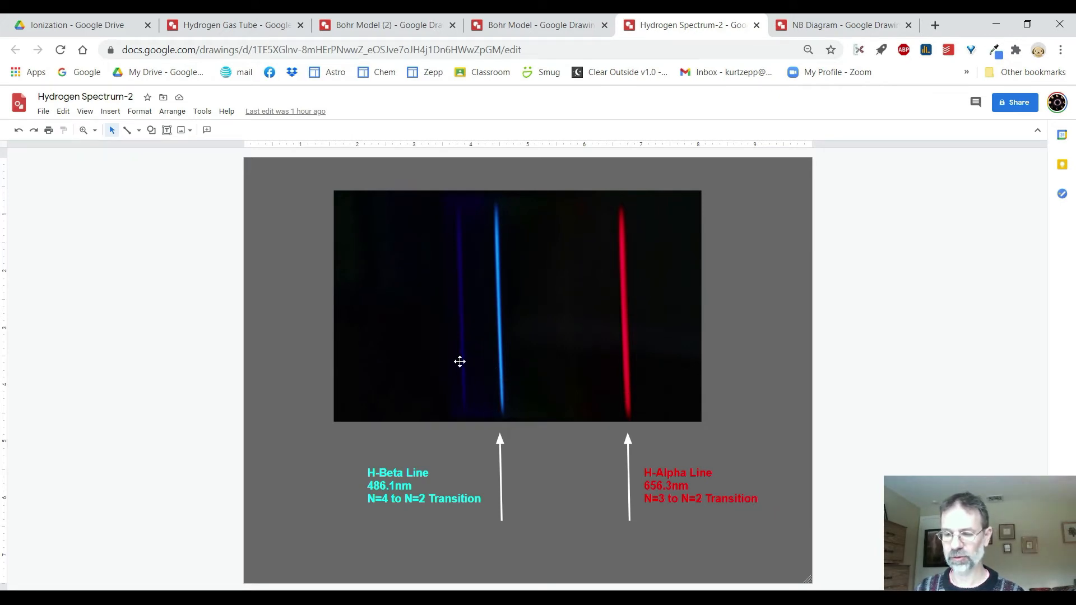
{"action": "mouse_move", "coordinate": [536, 252]}
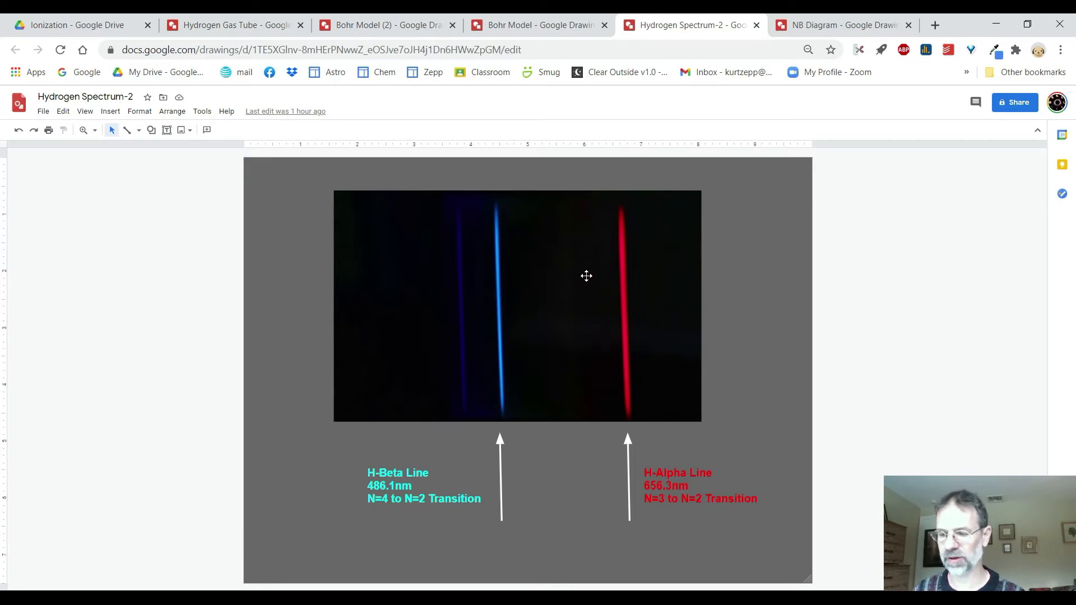
Step: Switch to the NB Diagram drawing with Hβ, OIII, Hα and SII emission peaks
{"action": "left_click", "coordinate": [839, 24]}
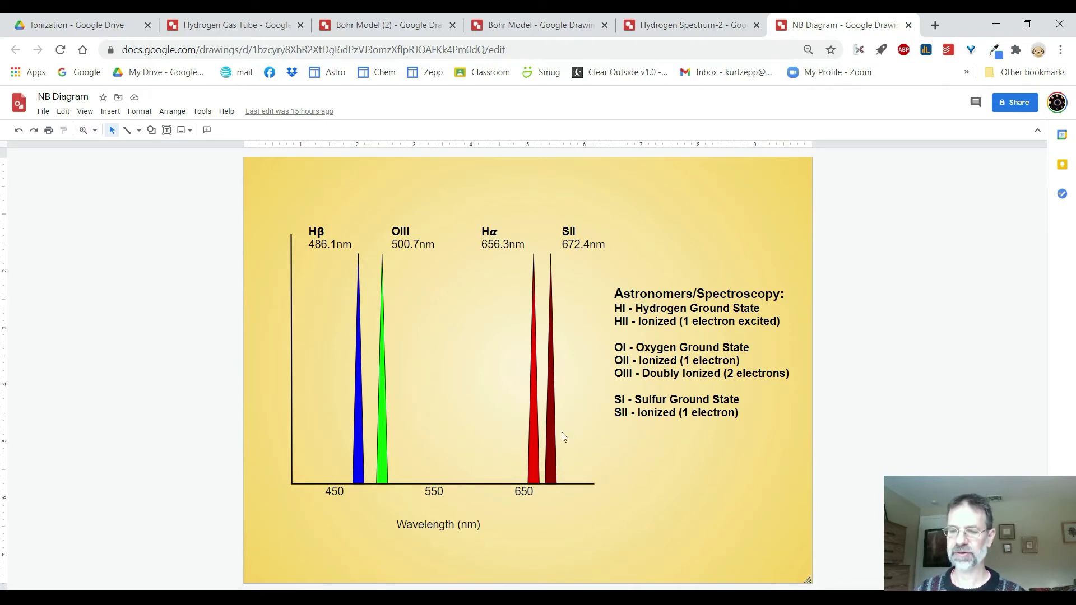
{"action": "mouse_move", "coordinate": [604, 298]}
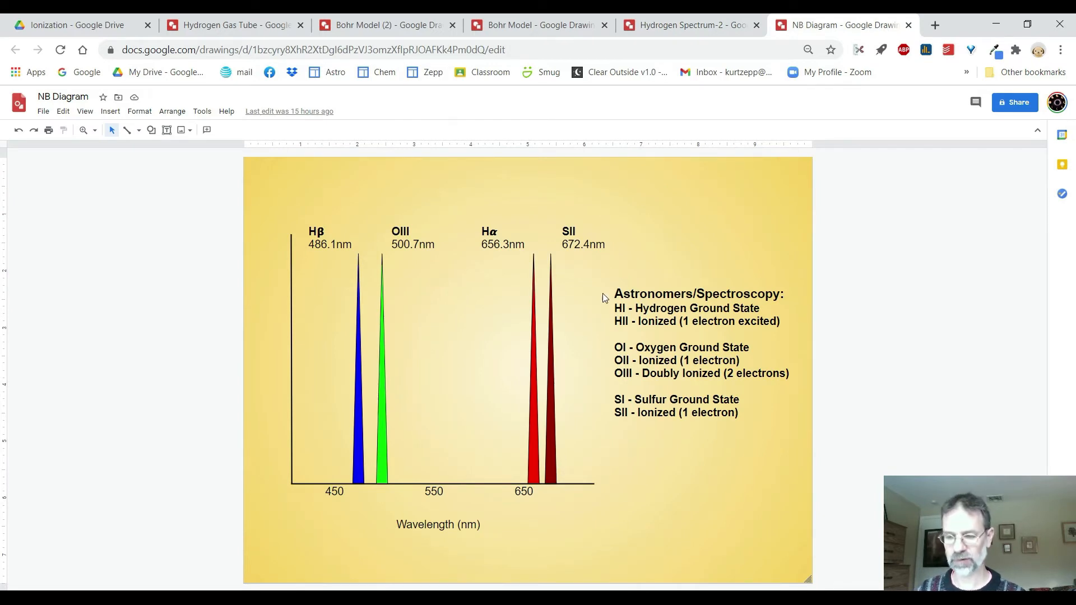
{"action": "mouse_move", "coordinate": [638, 240]}
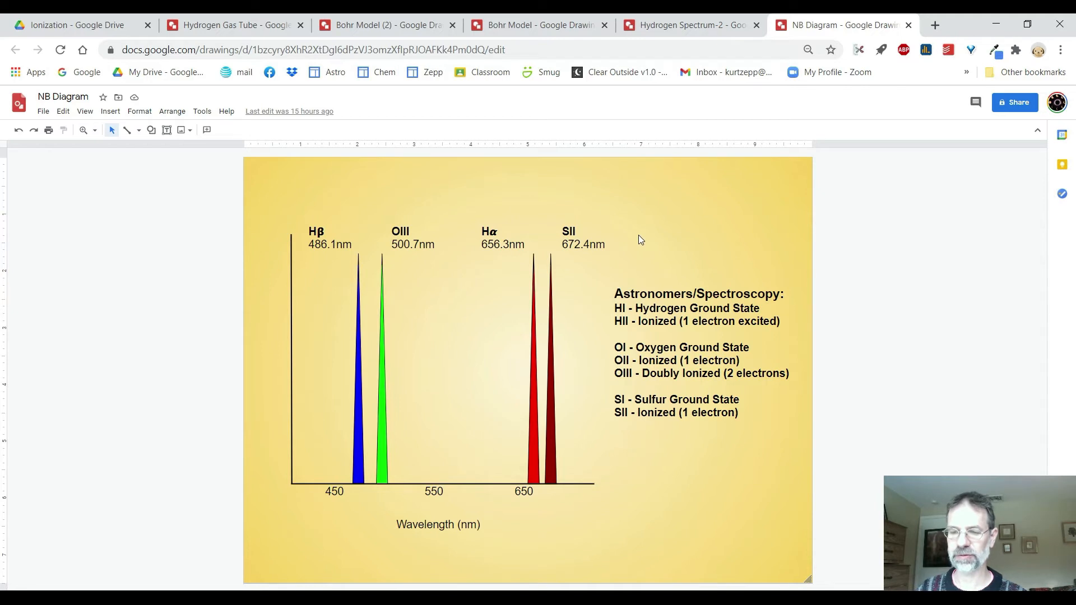
{"action": "mouse_move", "coordinate": [378, 187]}
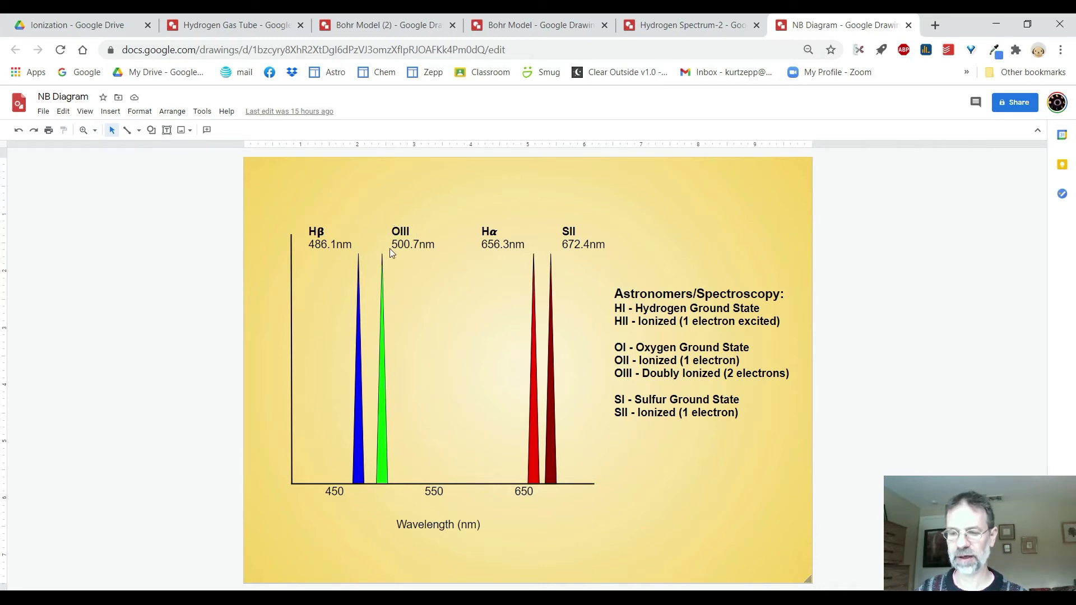
{"action": "mouse_move", "coordinate": [497, 233]}
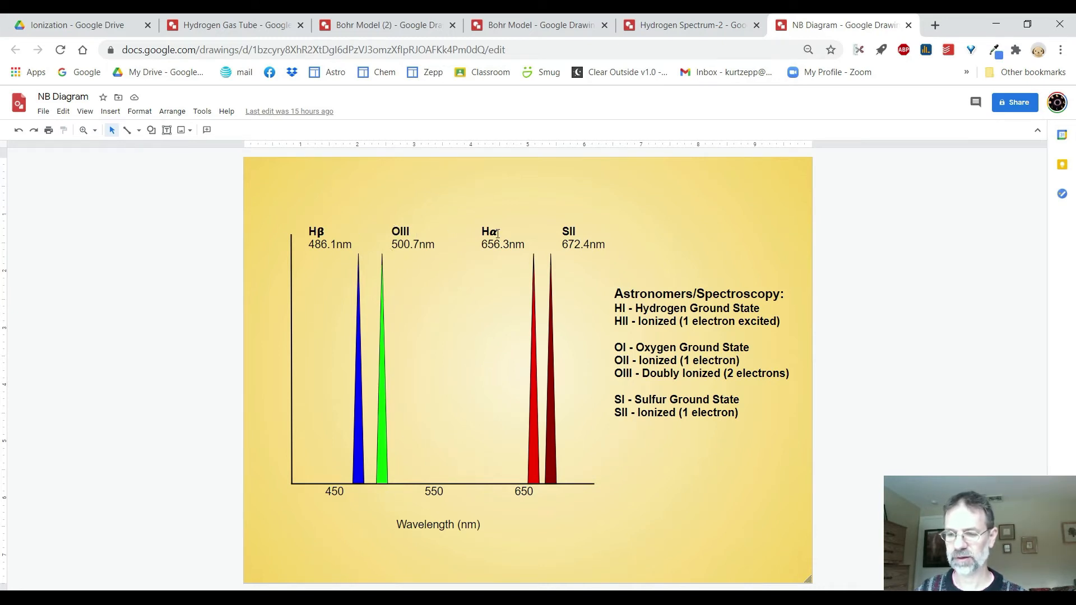
{"action": "mouse_move", "coordinate": [531, 271]}
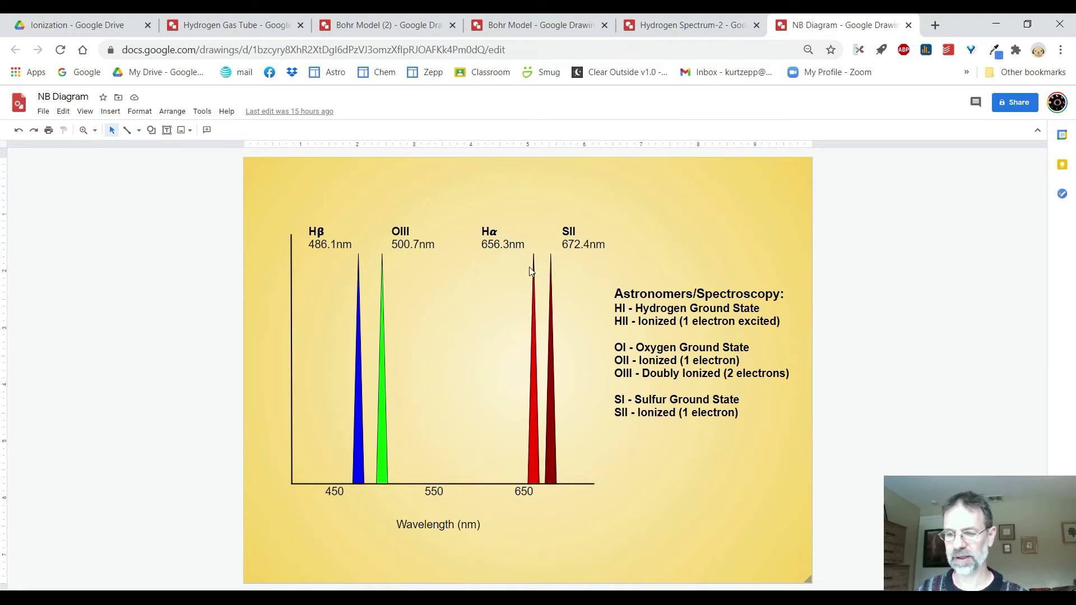
{"action": "mouse_move", "coordinate": [535, 420]}
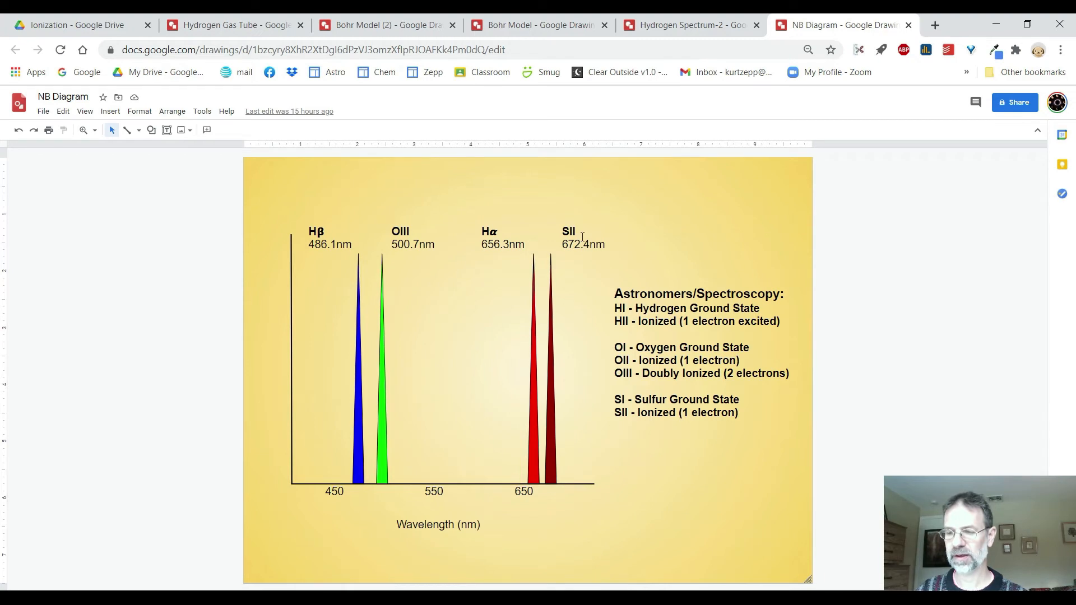
{"action": "mouse_move", "coordinate": [561, 271]}
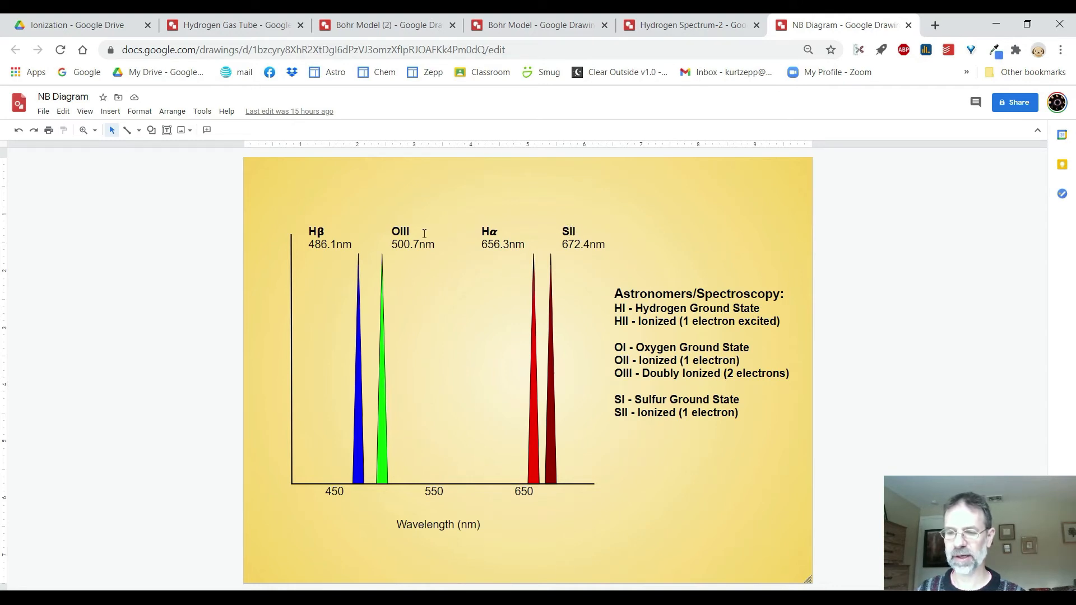
{"action": "mouse_move", "coordinate": [699, 240]}
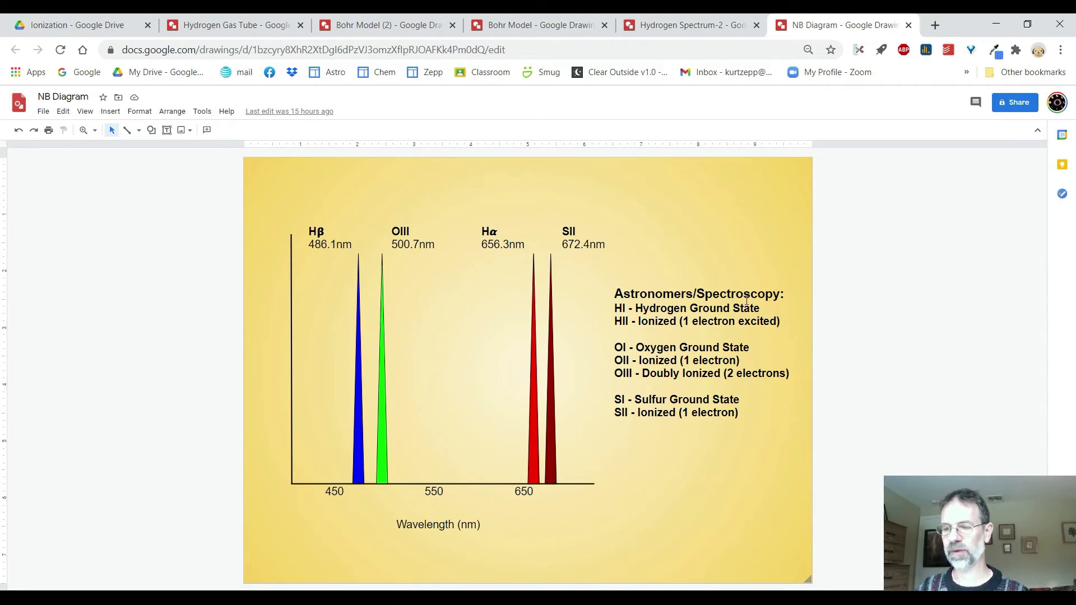
{"action": "mouse_move", "coordinate": [699, 239]}
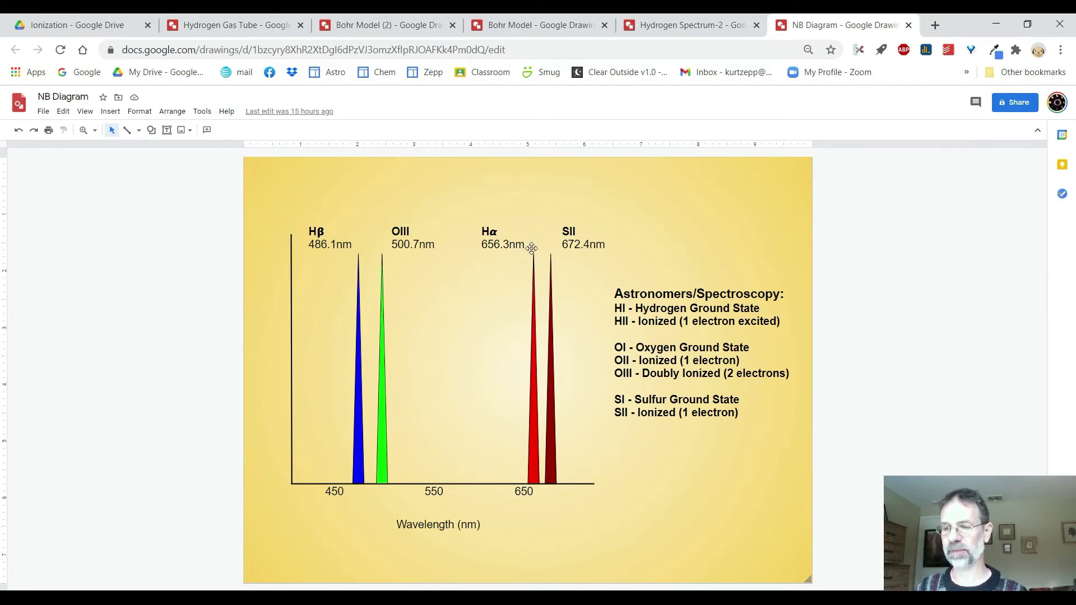
{"action": "mouse_move", "coordinate": [338, 357]}
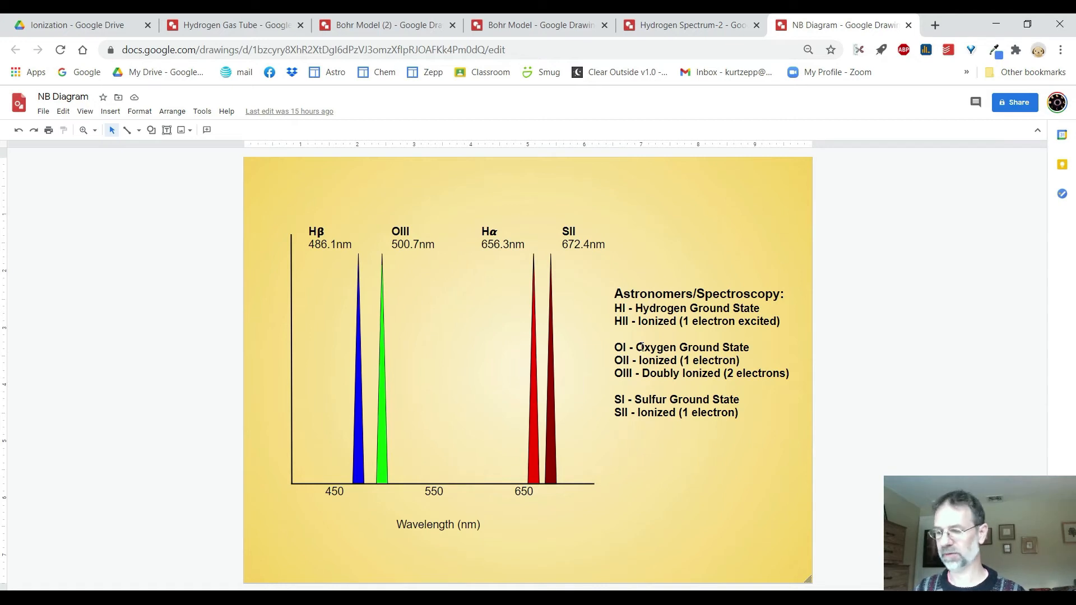
{"action": "mouse_move", "coordinate": [639, 347]}
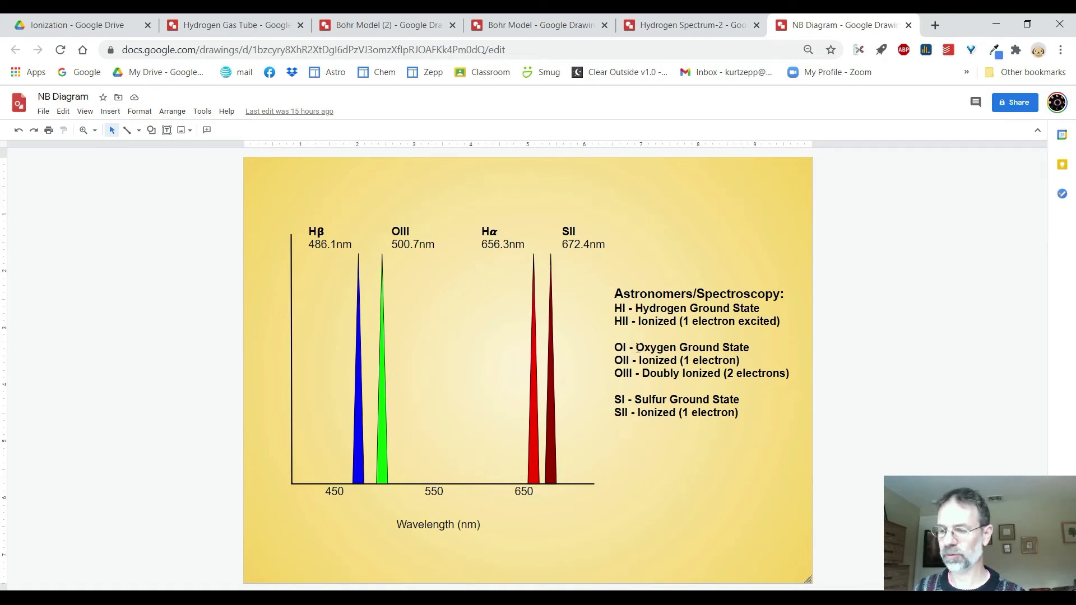
{"action": "mouse_move", "coordinate": [632, 362]}
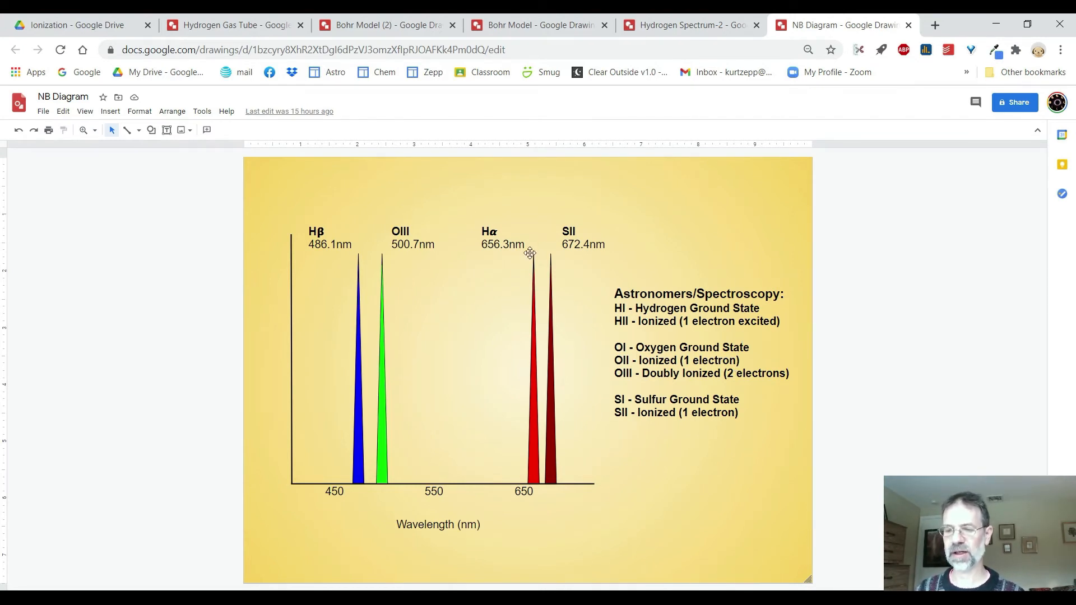
{"action": "mouse_move", "coordinate": [380, 287]}
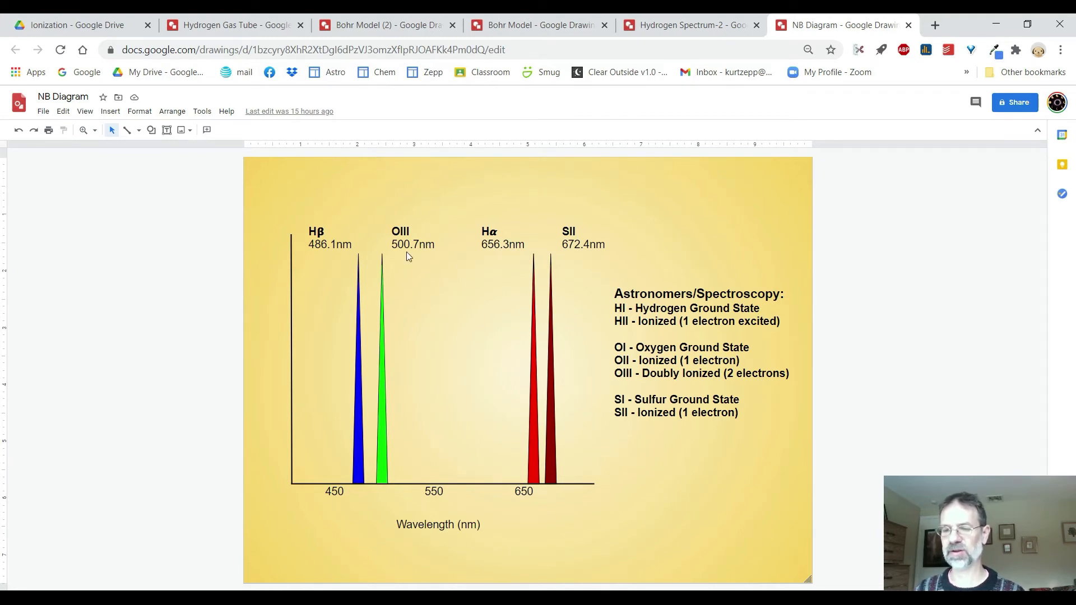
{"action": "mouse_move", "coordinate": [684, 226]}
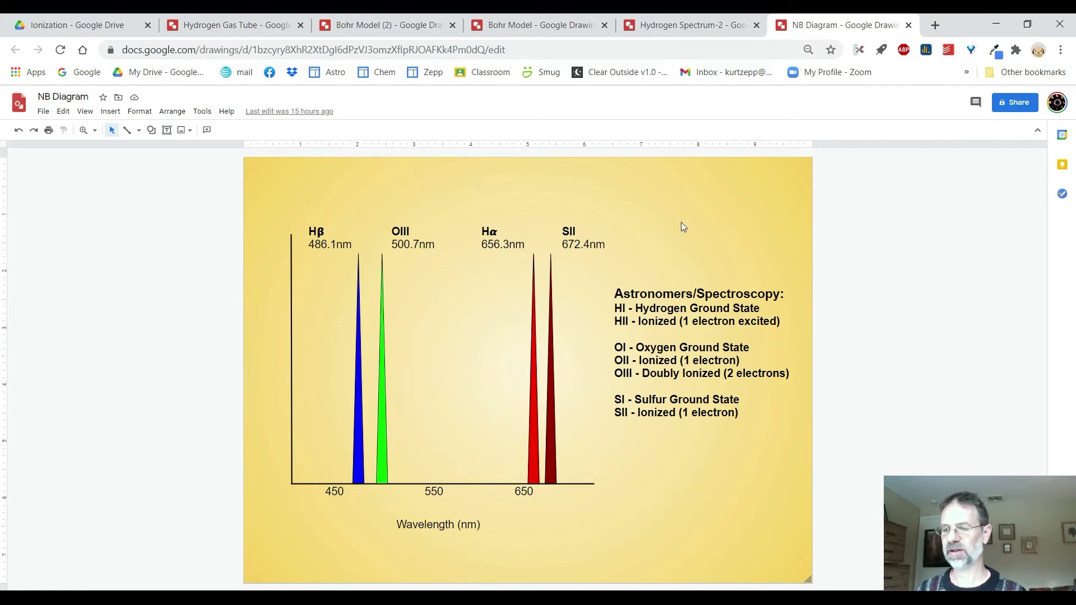